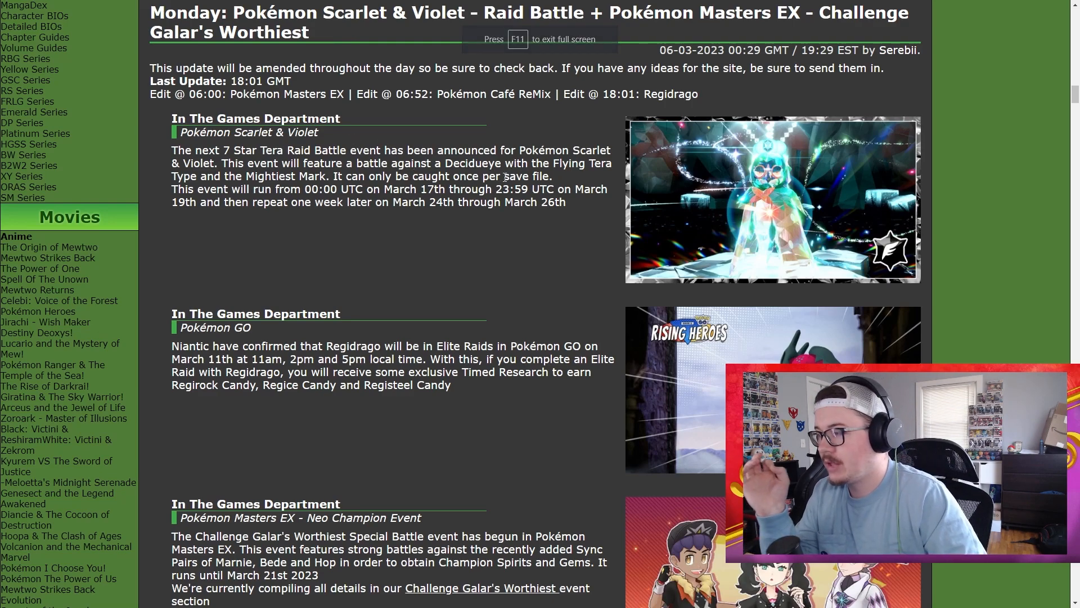
Step: Highlight the Decidueye raid event details and its start date
left_click_drag(446, 164, 605, 163)
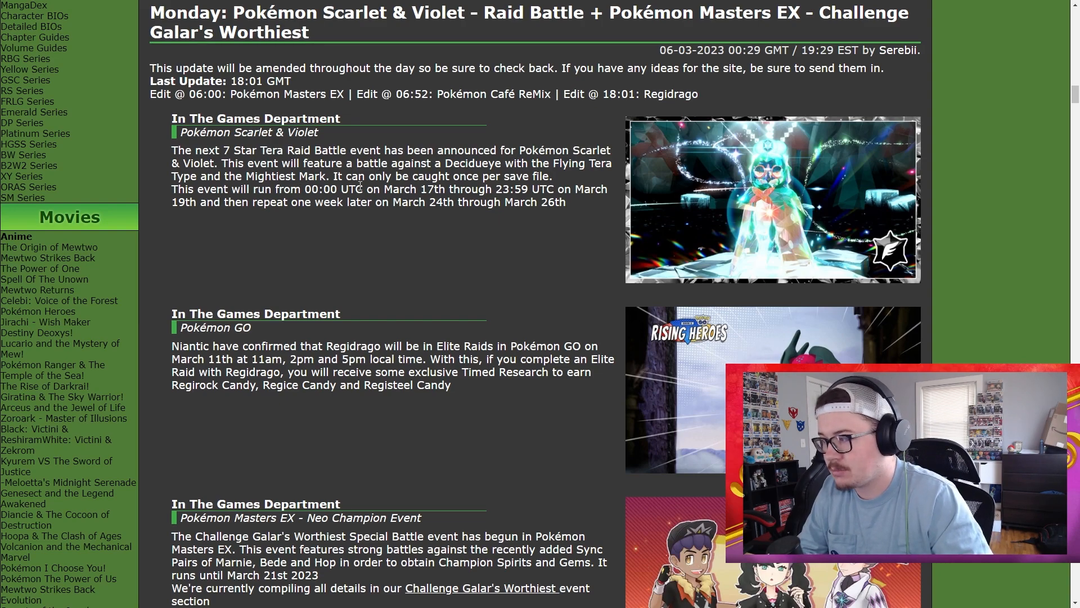
left_click_drag(383, 189, 488, 190)
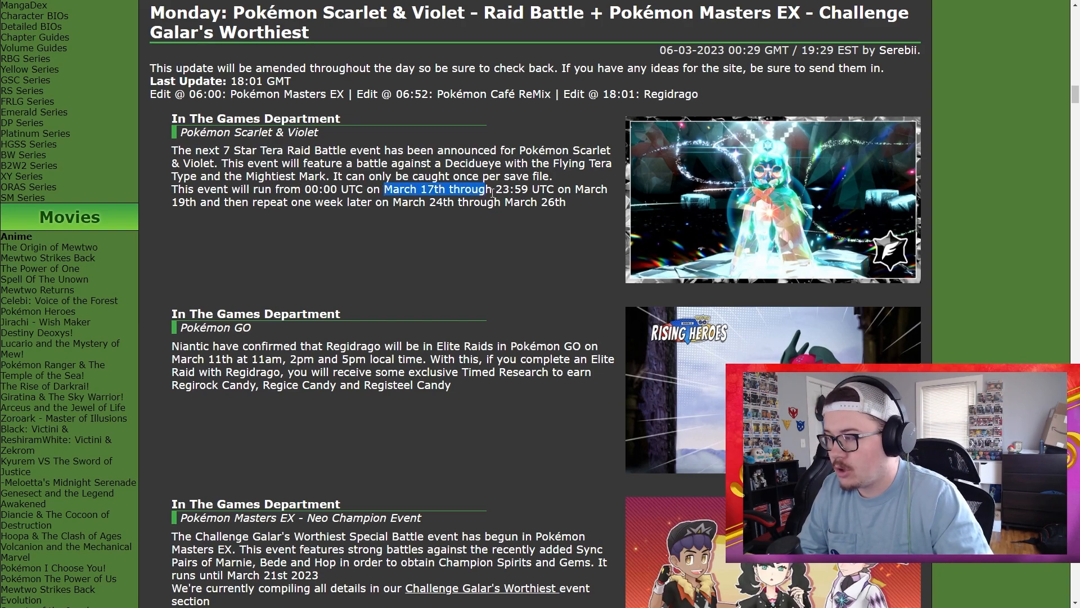
left_click_drag(491, 189, 205, 202)
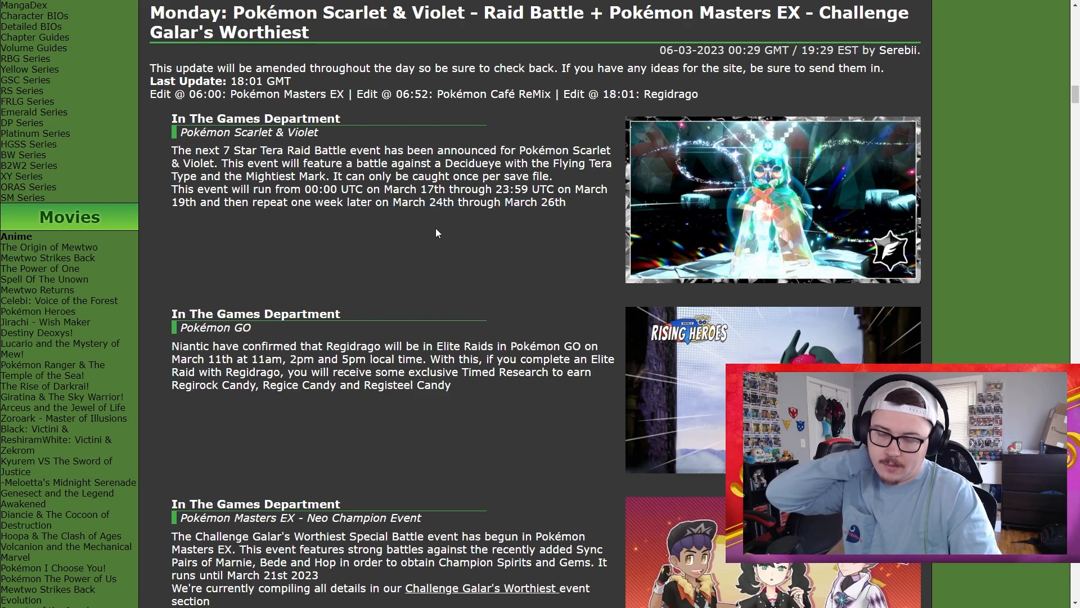
mouse_move(429, 238)
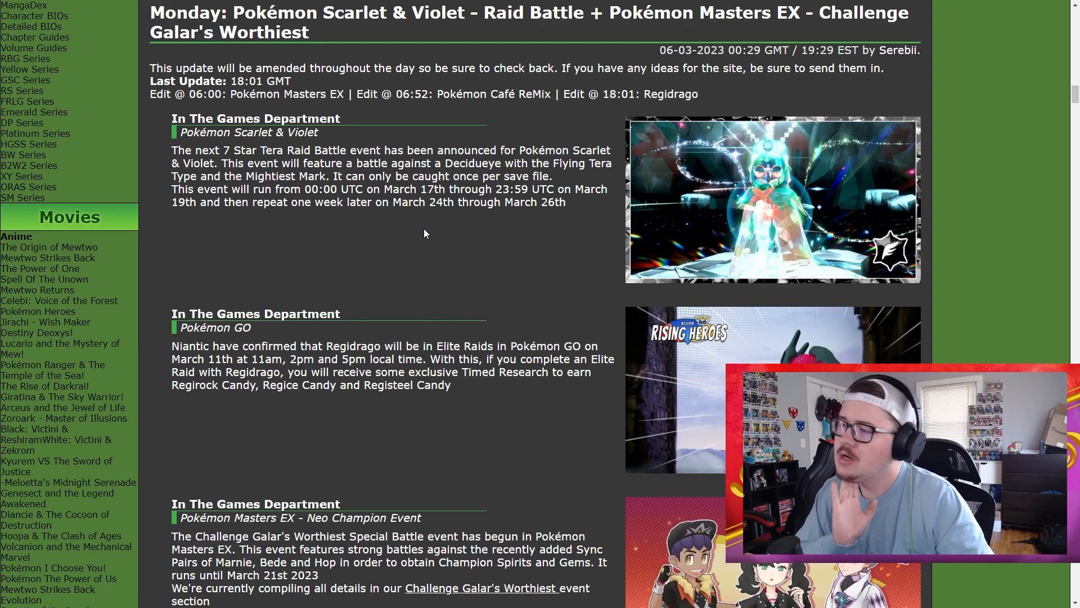
mouse_move(421, 231)
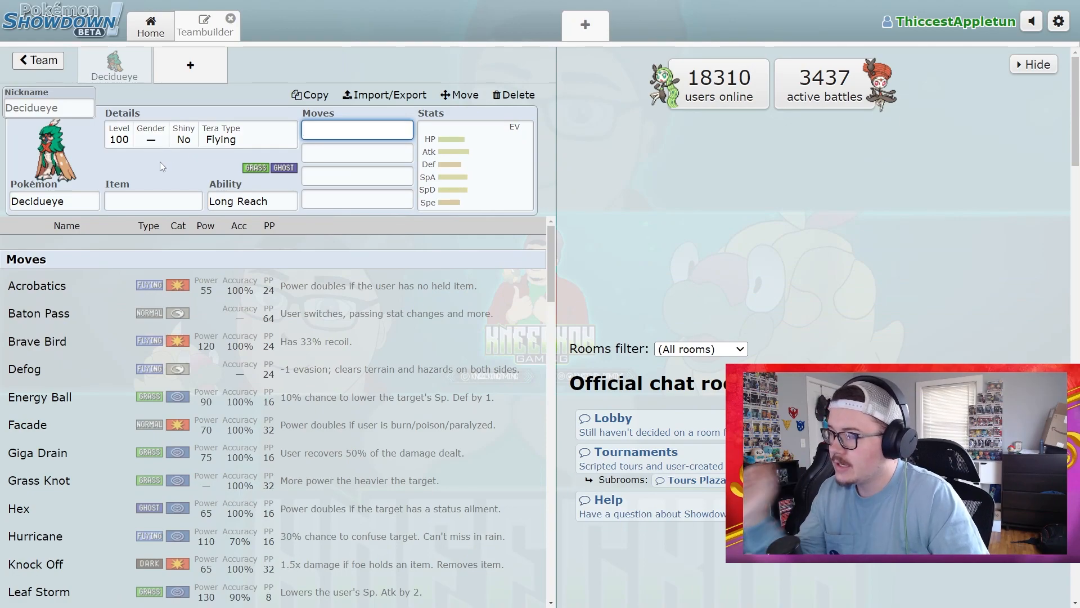
Step: Review Decidueye's ability options and the items it could hold
left_click(252, 200)
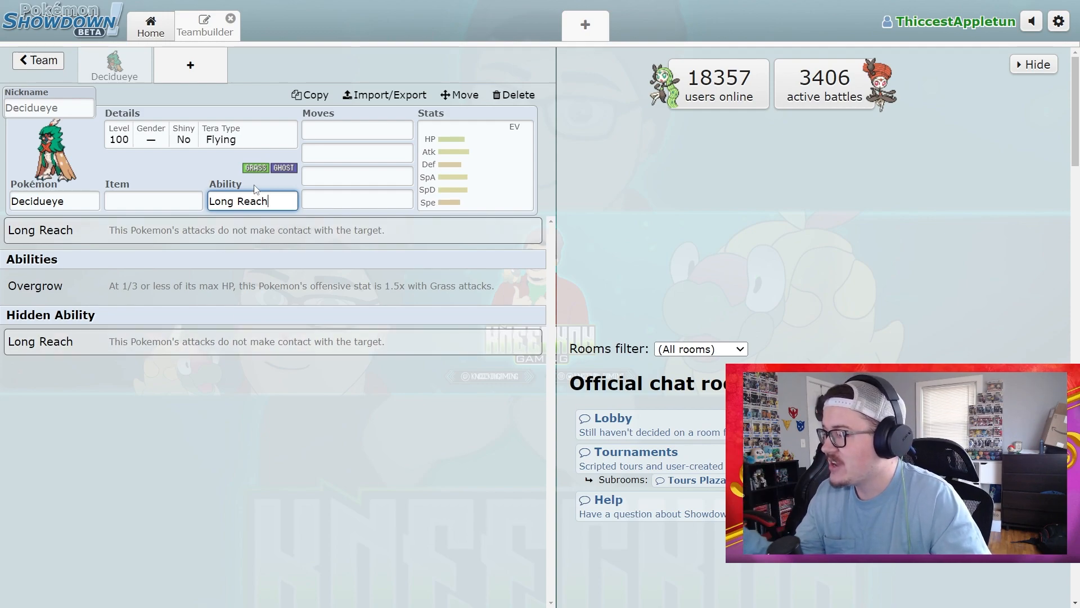
left_click(153, 200)
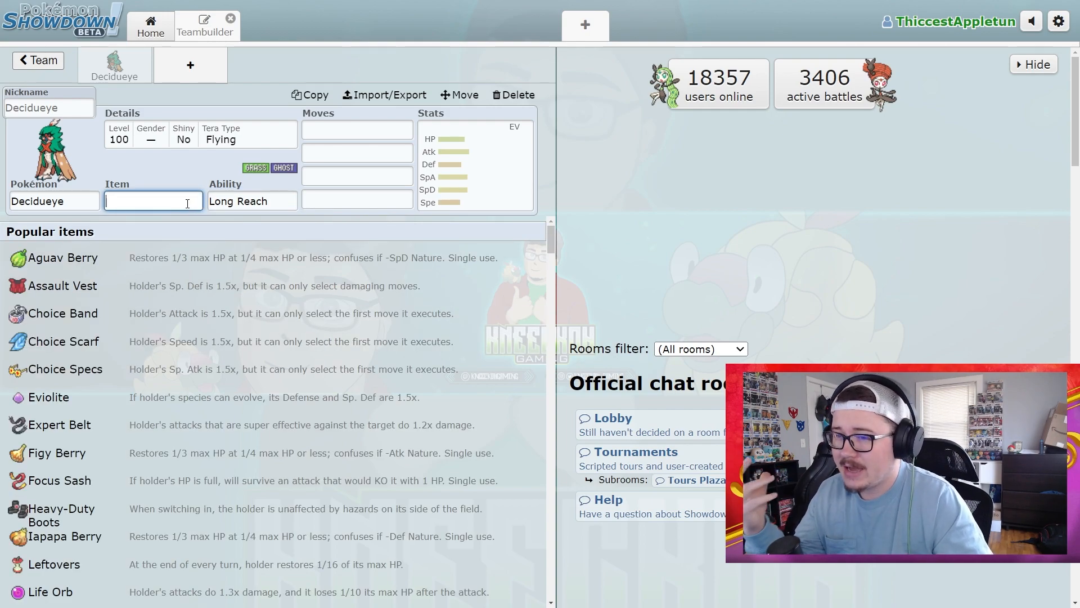
mouse_move(463, 151)
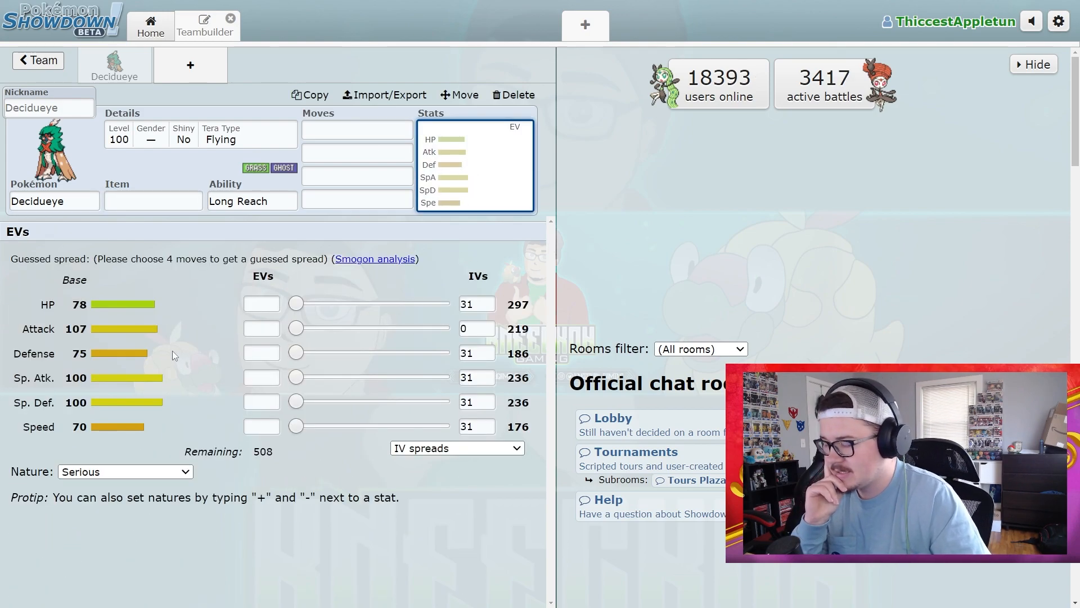
mouse_move(175, 356)
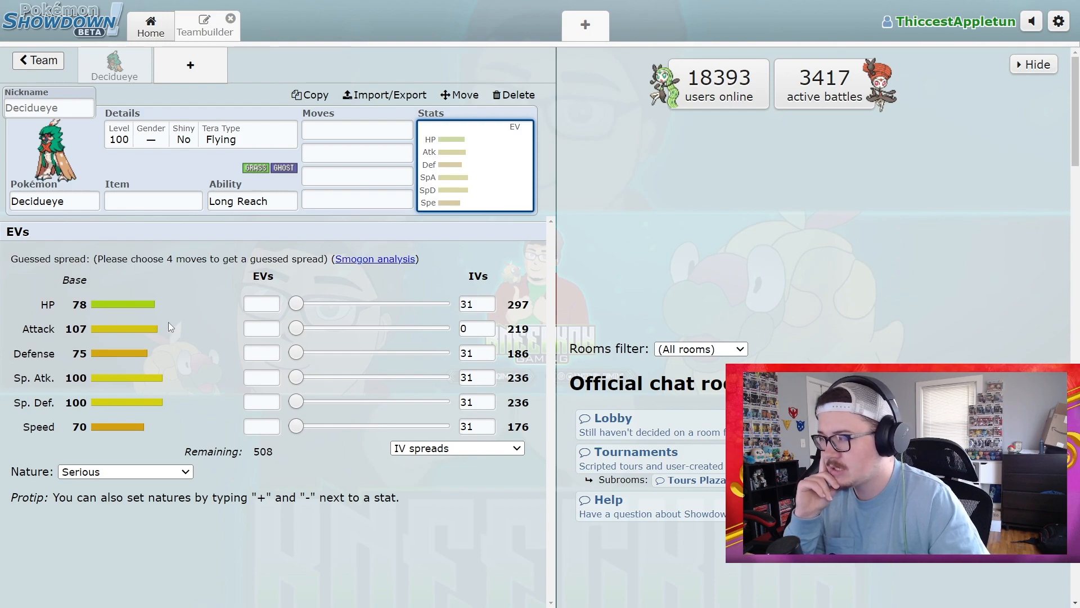
Step: Add Swords Dance and Nasty Plot as Decidueye's first two moves
left_click(357, 130)
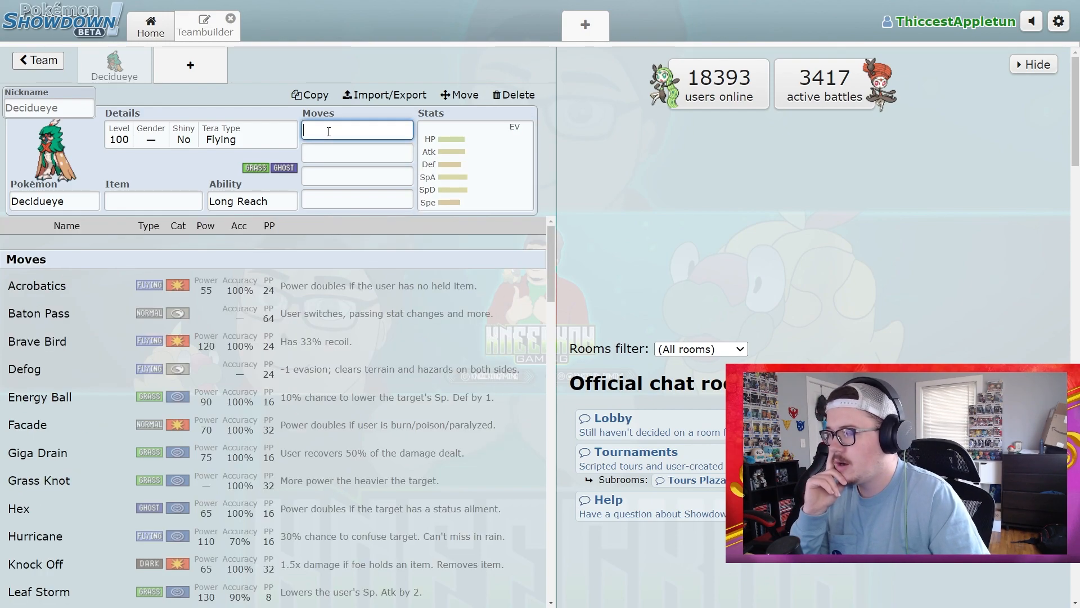
mouse_move(286, 314)
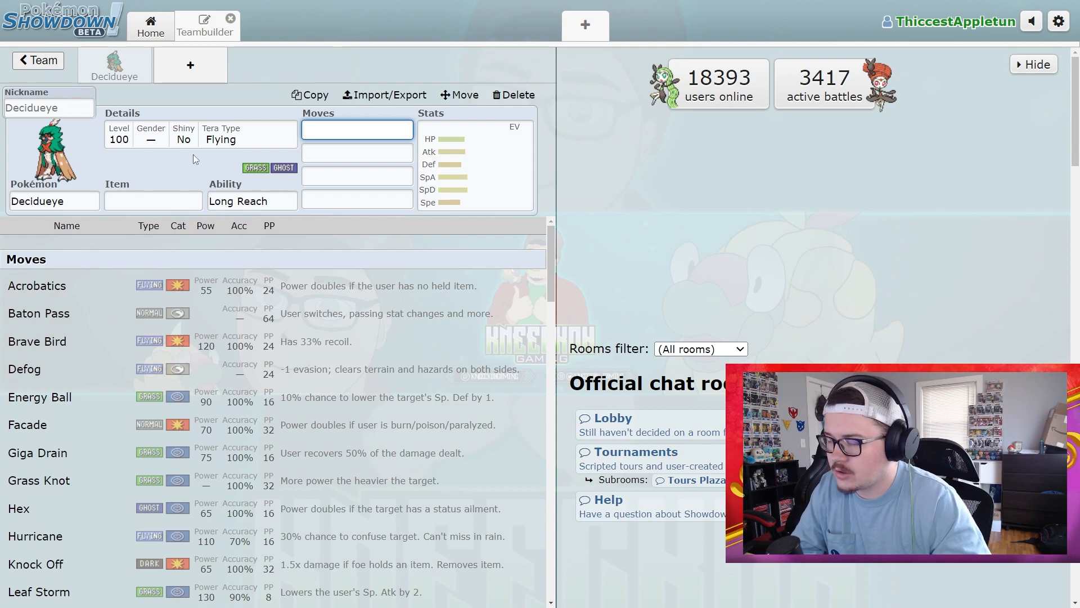
scroll("down", 3)
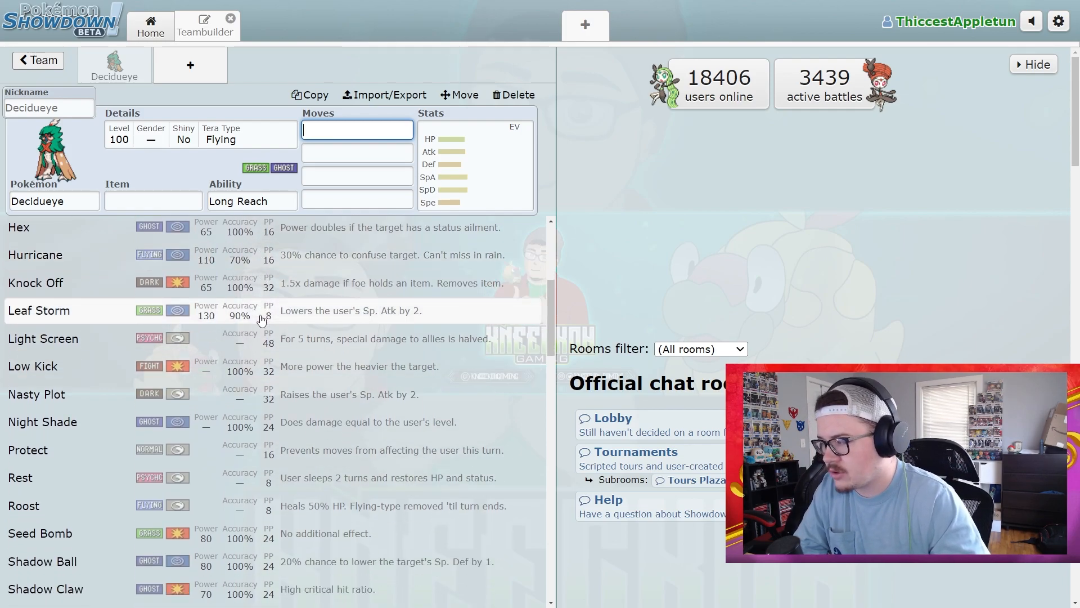
scroll("down", 3)
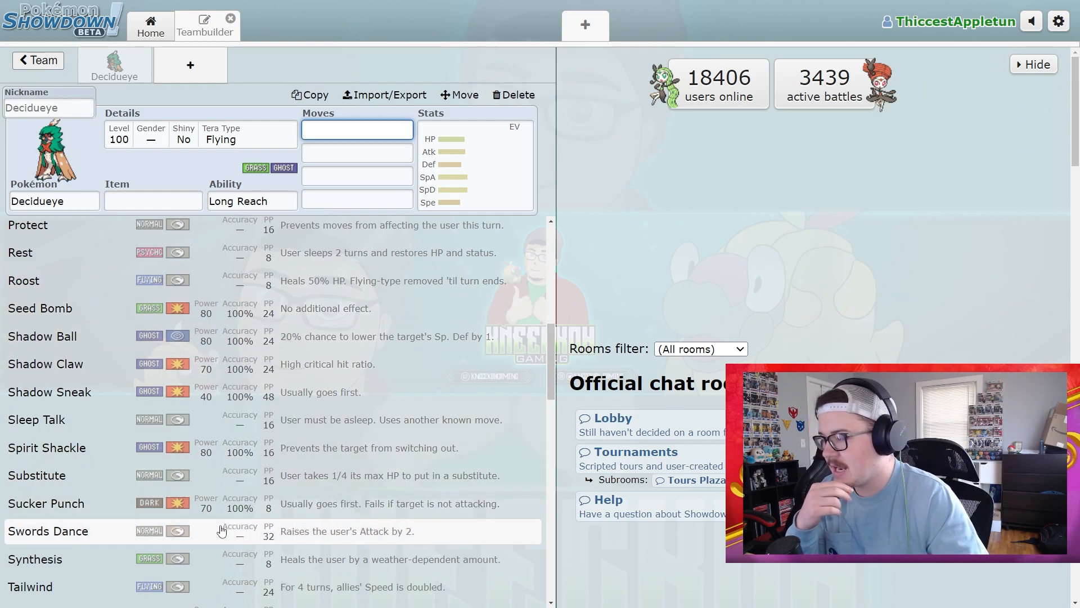
left_click(49, 531)
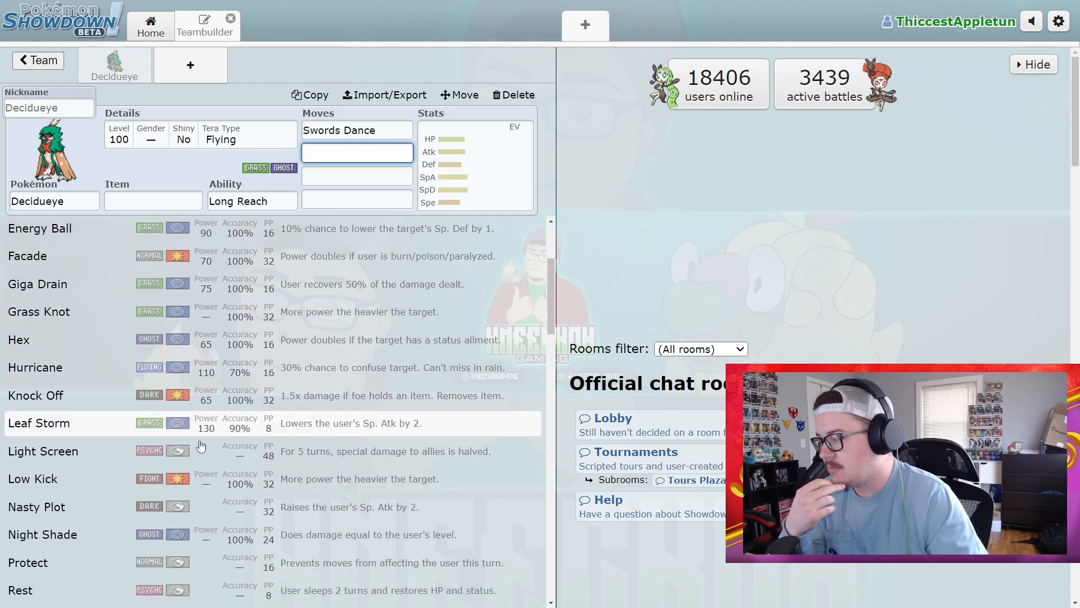
left_click(36, 506)
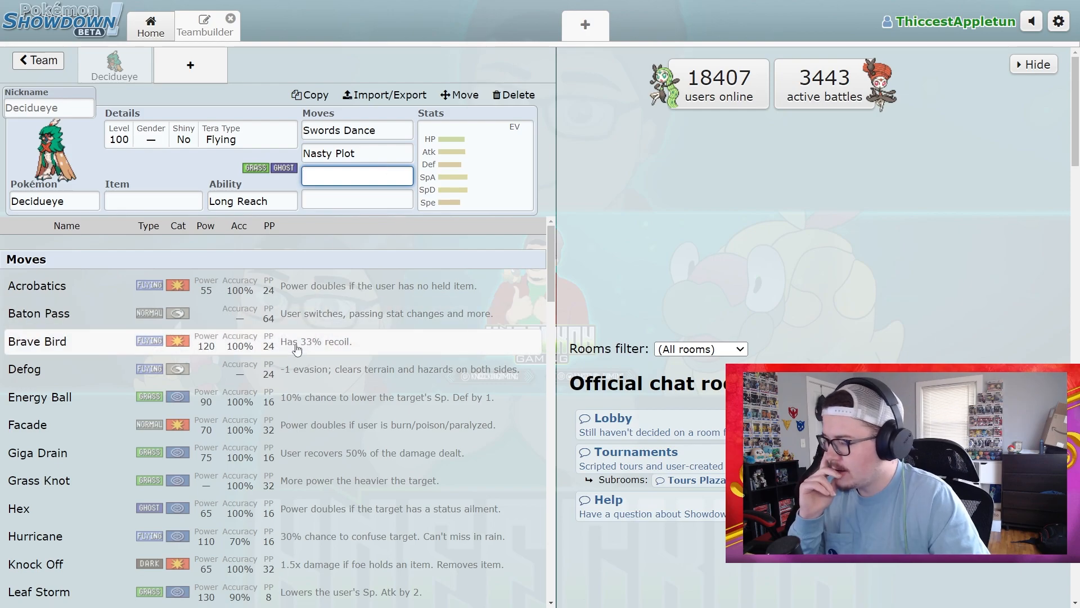
Step: Add Spirit Shackle as Decidueye's third move
scroll("down", 3)
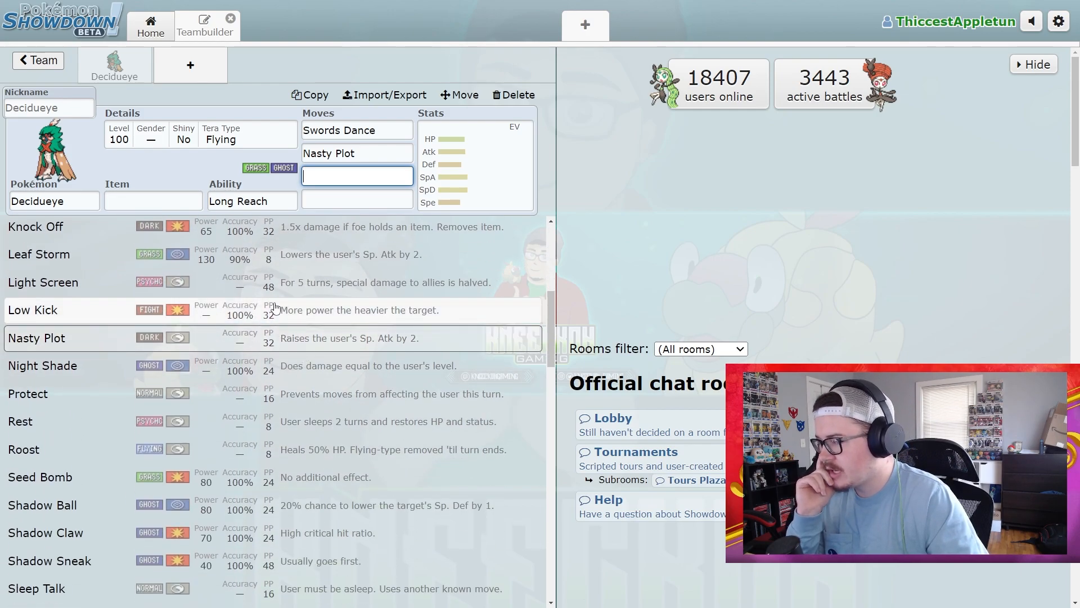
scroll("down", 3)
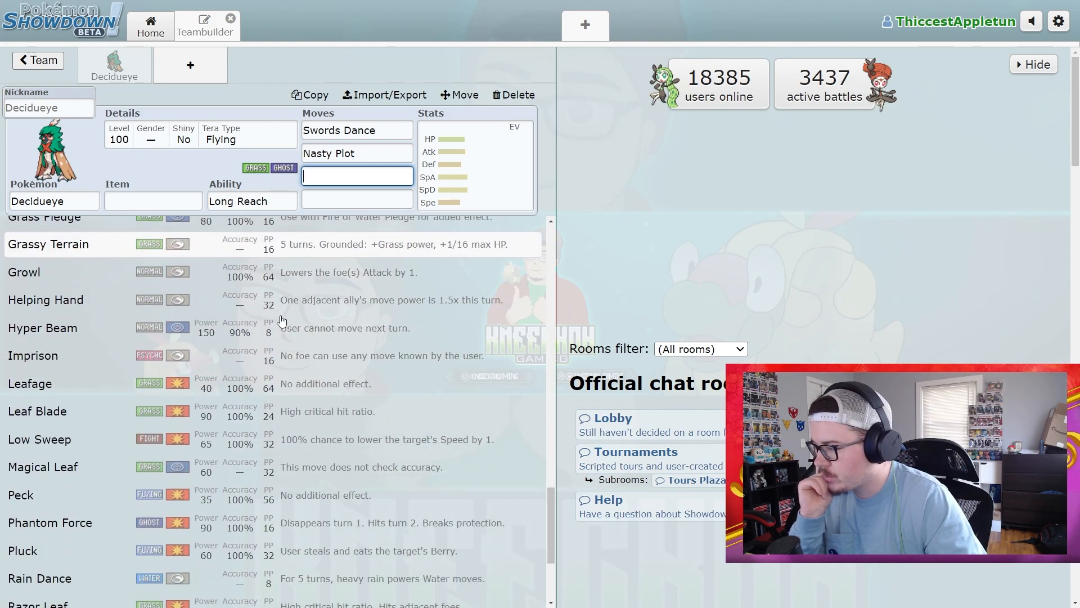
scroll("down", 3)
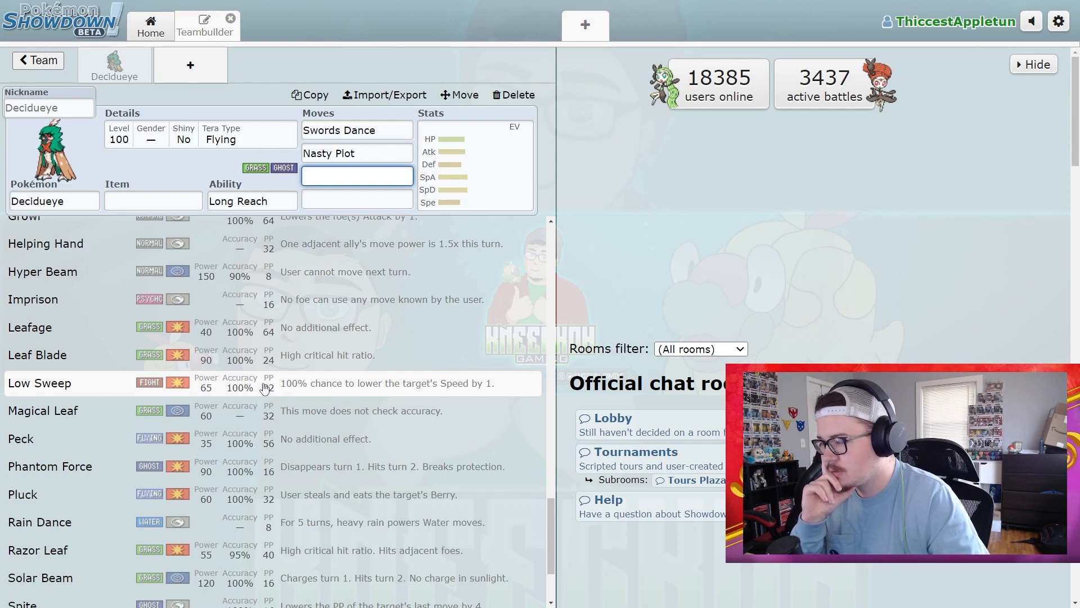
scroll("down", 3)
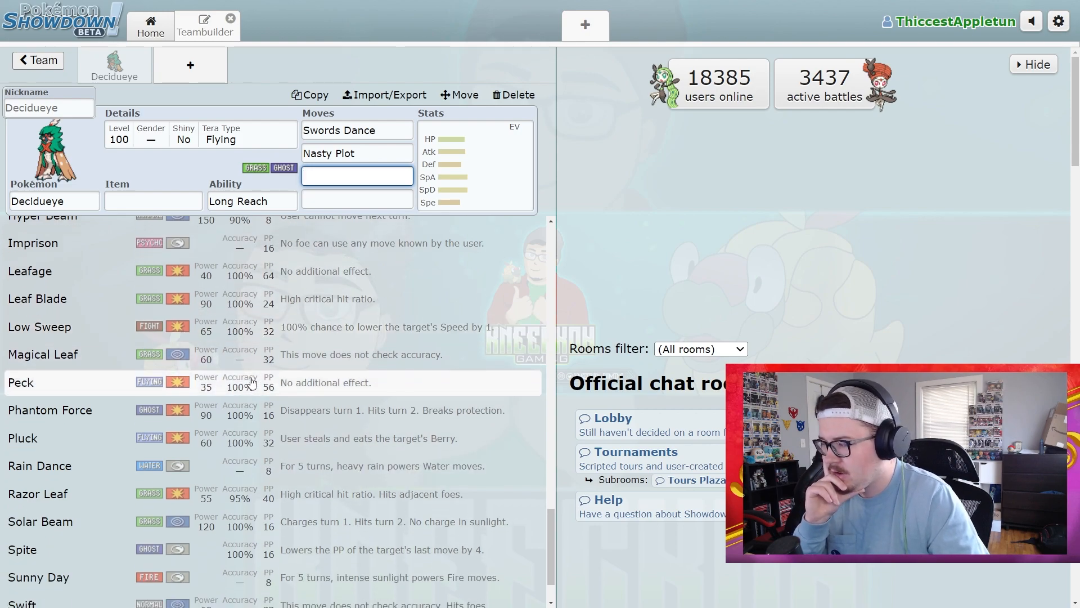
scroll("down", 3)
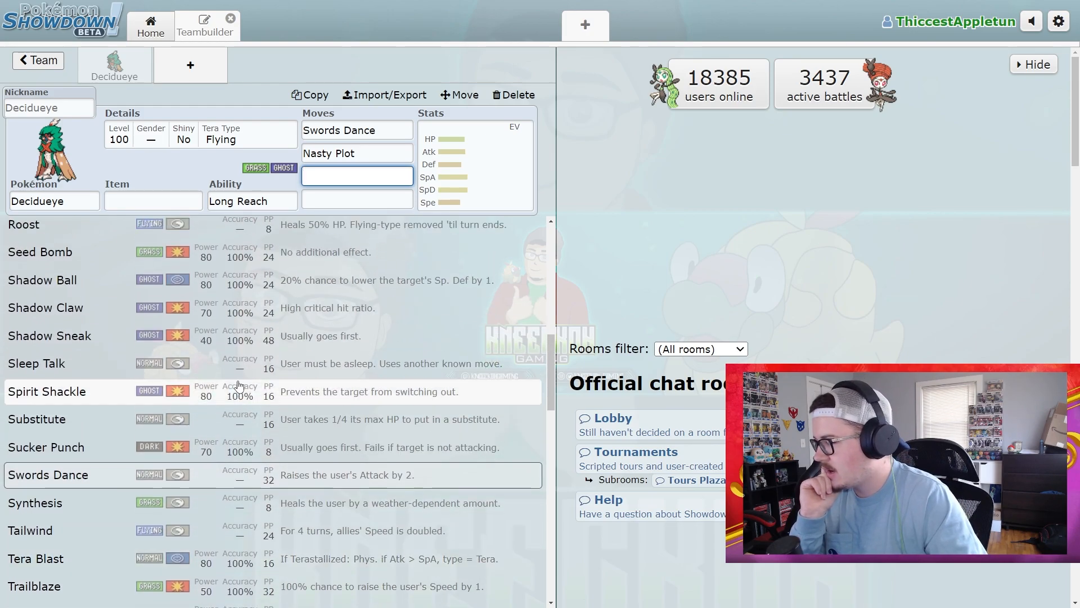
left_click(47, 391)
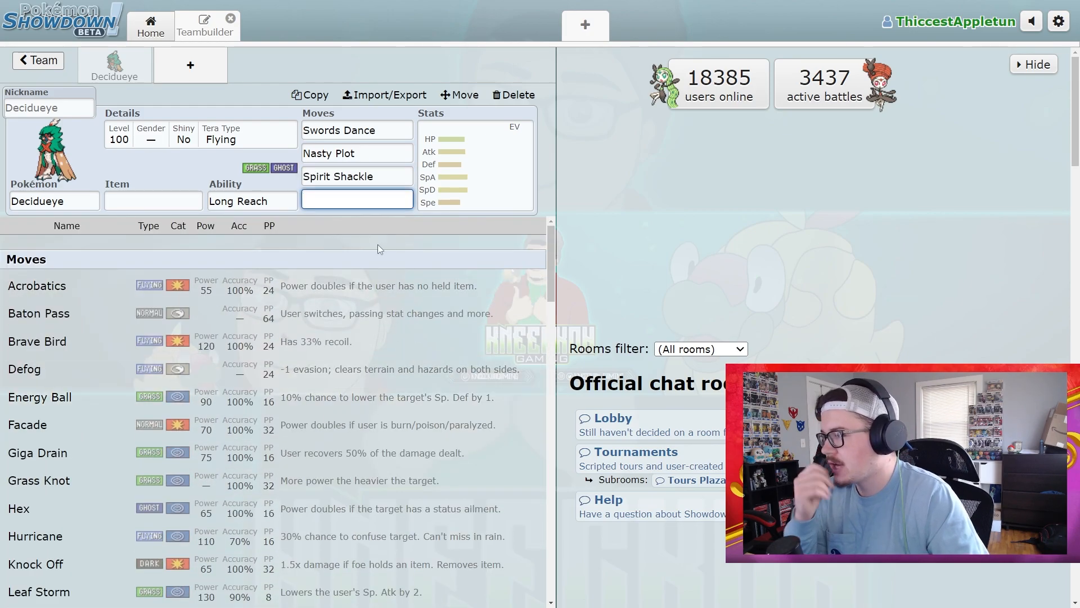
Step: Fill Decidueye's fourth slot with Acrobatics and return to its EV spread
left_click(37, 285)
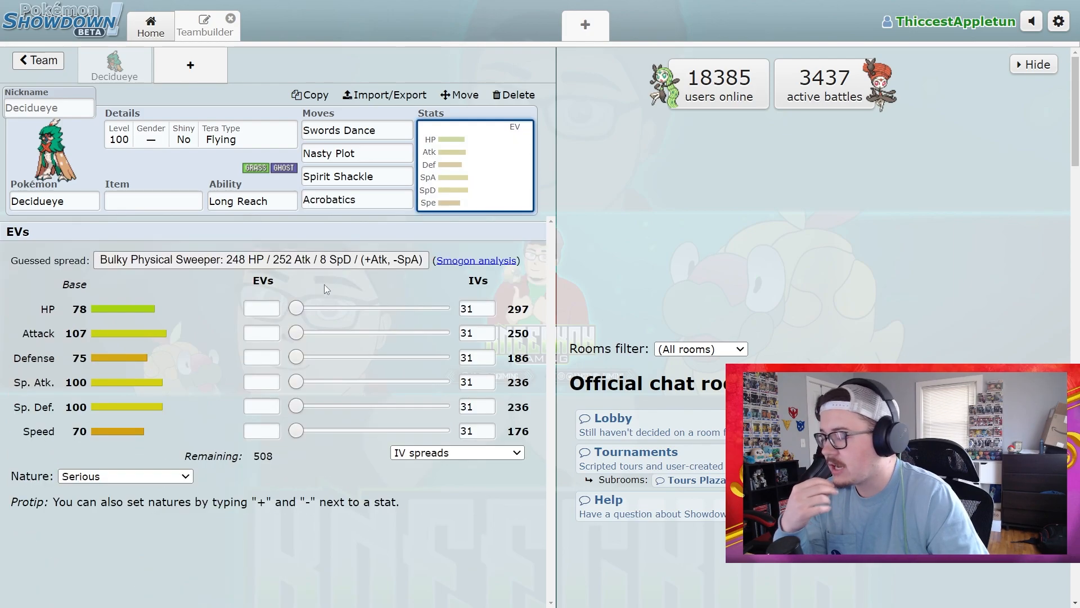
left_click(356, 199)
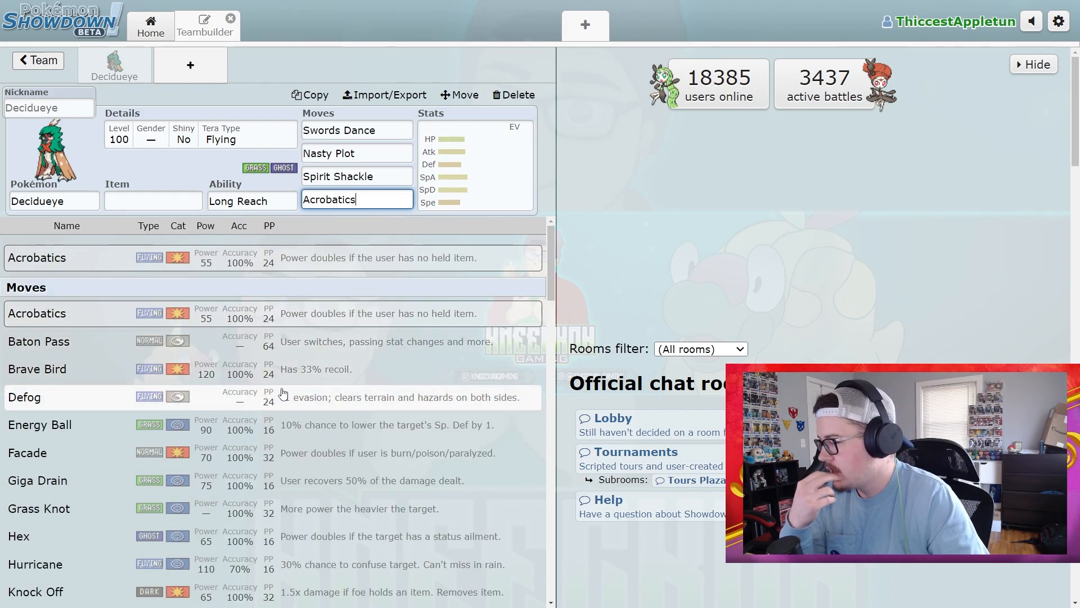
mouse_move(252, 439)
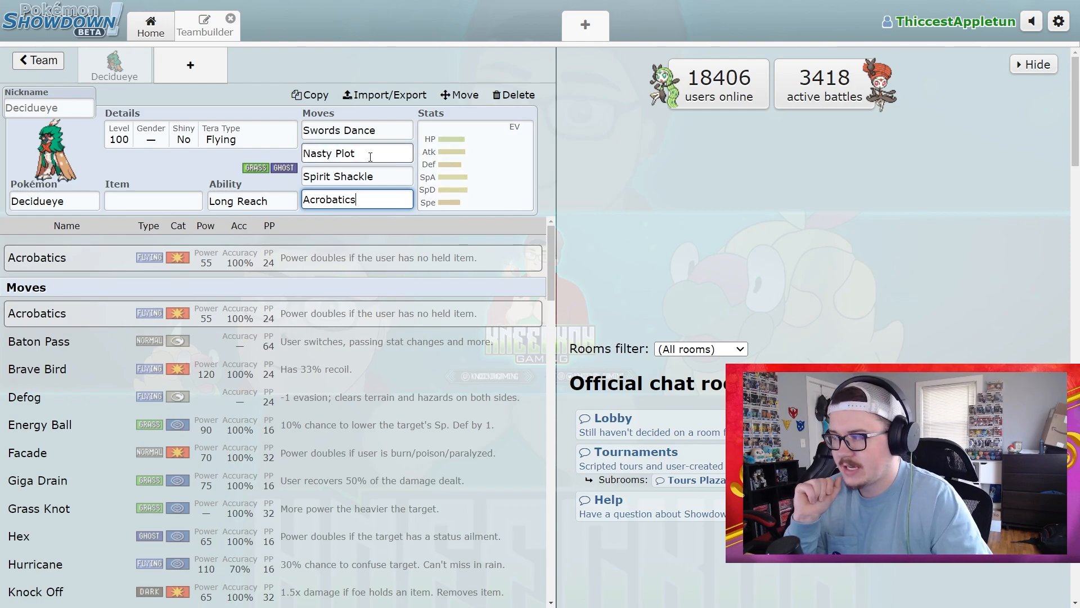
left_click(475, 165)
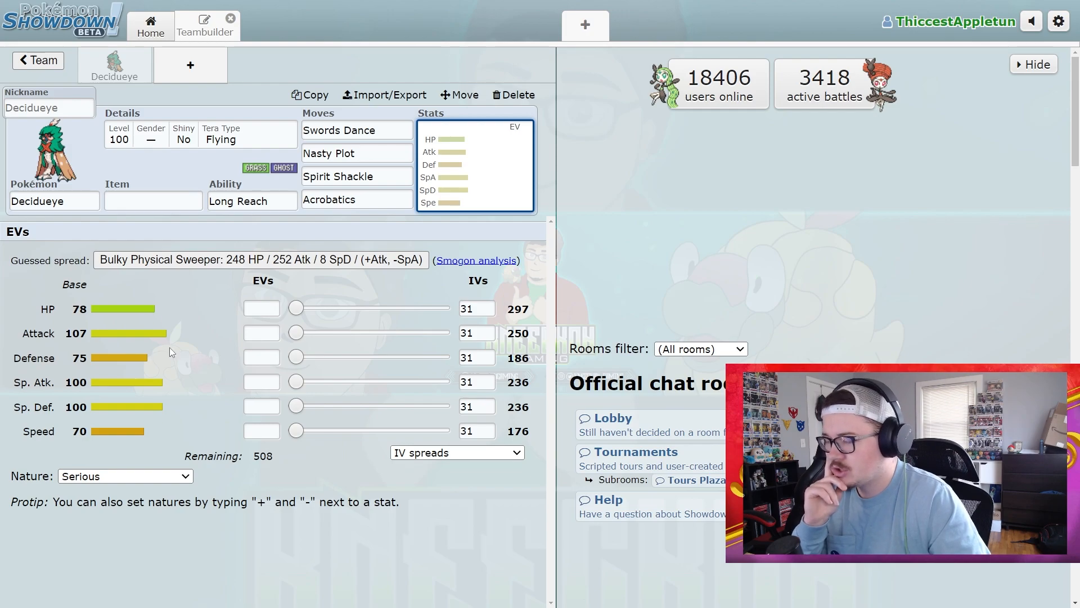
mouse_move(164, 345)
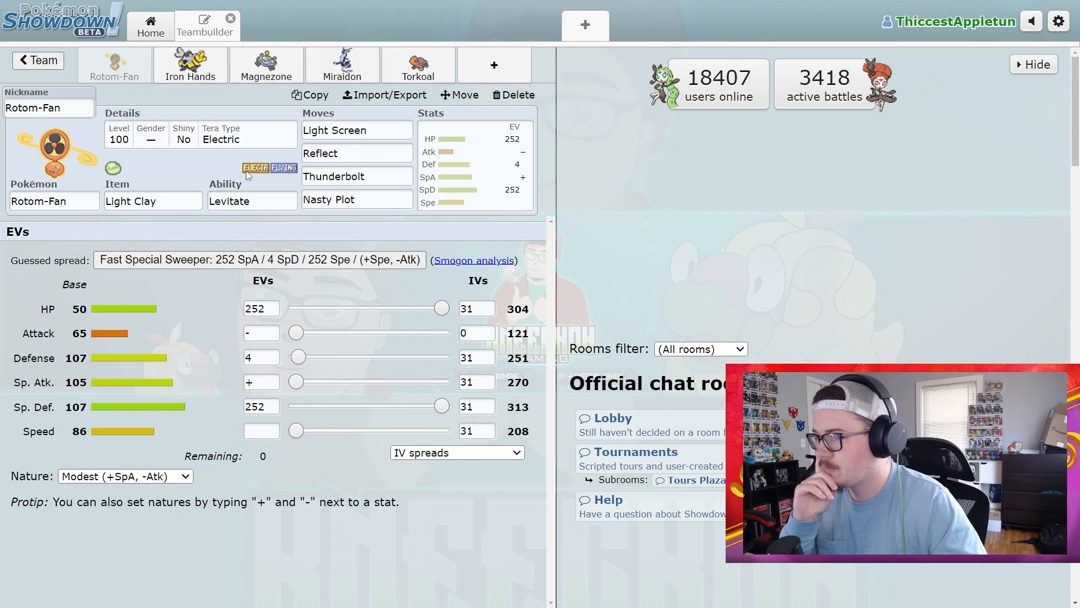
Step: Rebalance Rotom-Fan's EVs to 116 Defense and 140 Sp. Def, then switch to Iron Hands
left_click(356, 153)
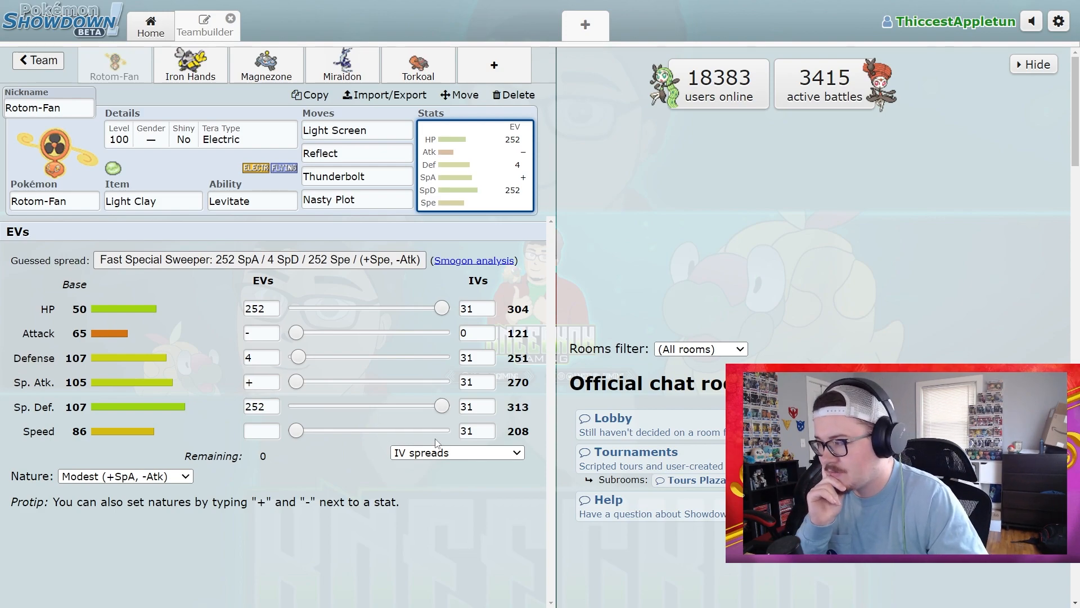
left_click_drag(443, 406, 436, 405)
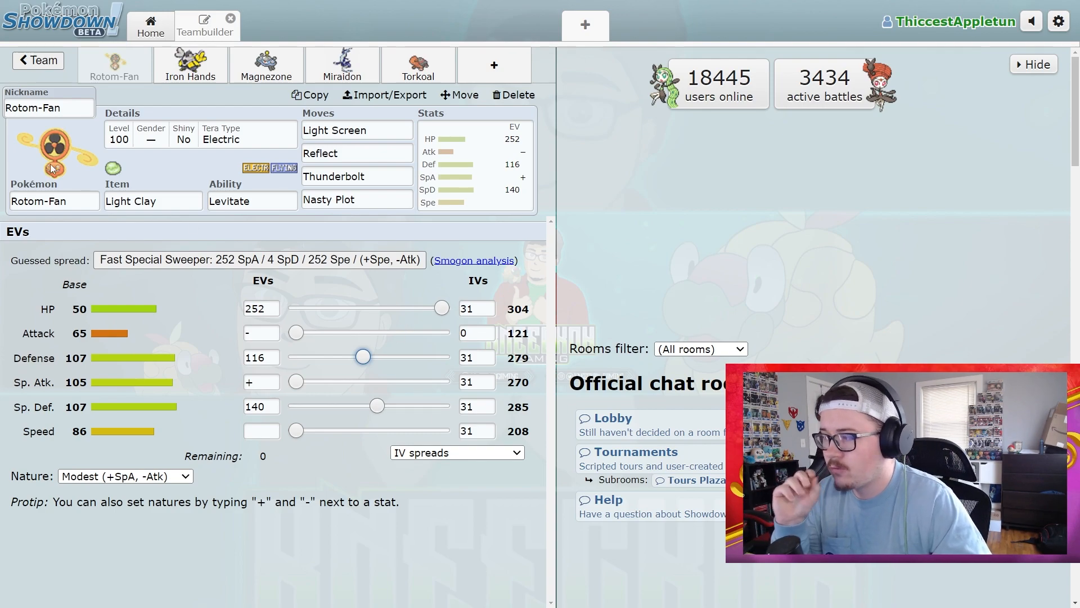
left_click(191, 64)
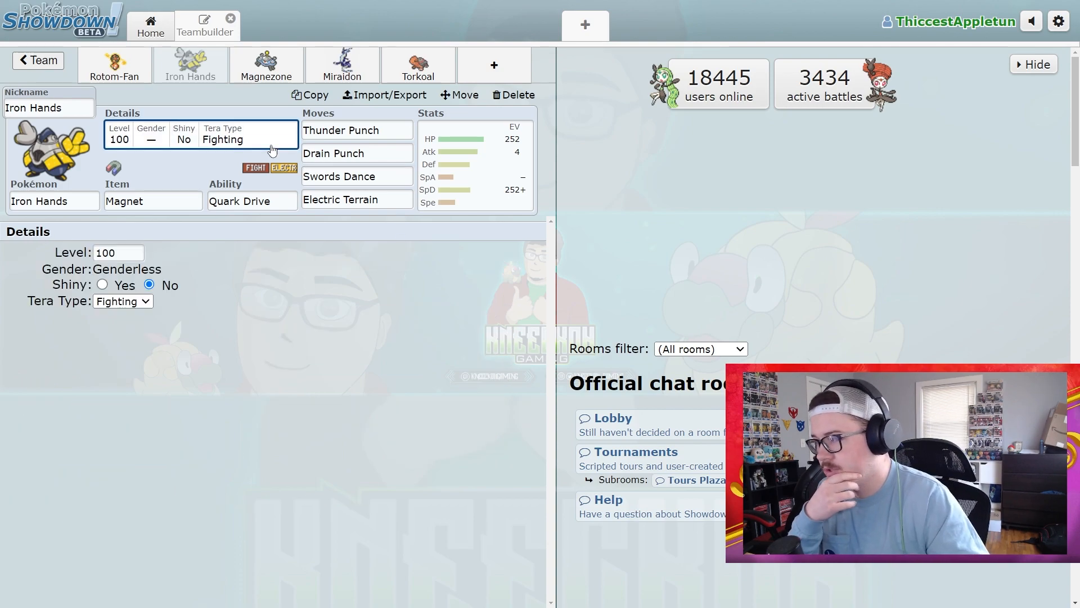
Step: Change Iron Hands' Tera Type from Fighting to Electric
left_click(122, 301)
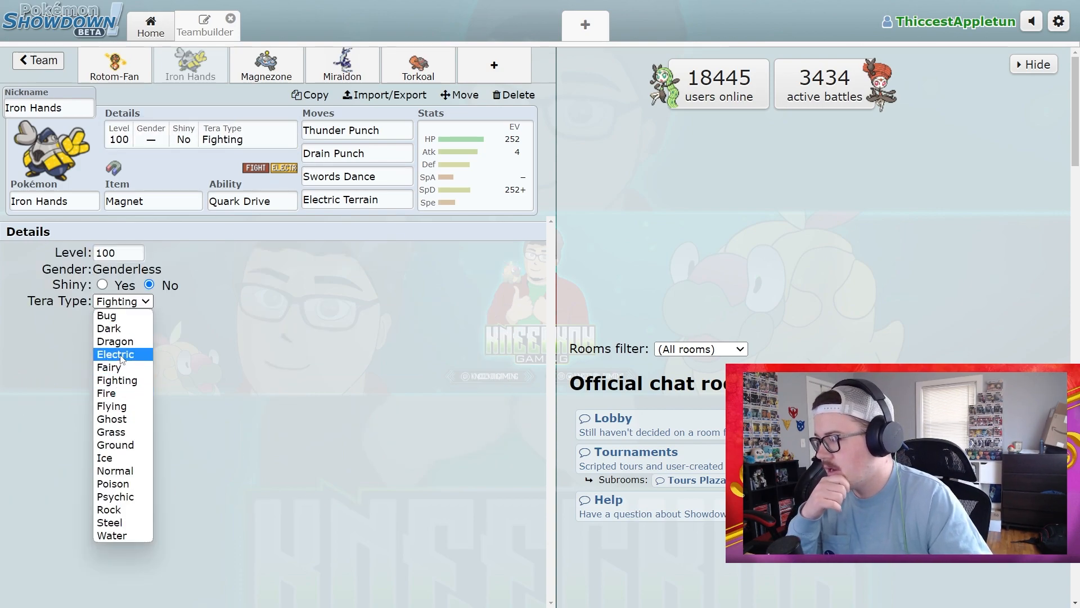
left_click(117, 354)
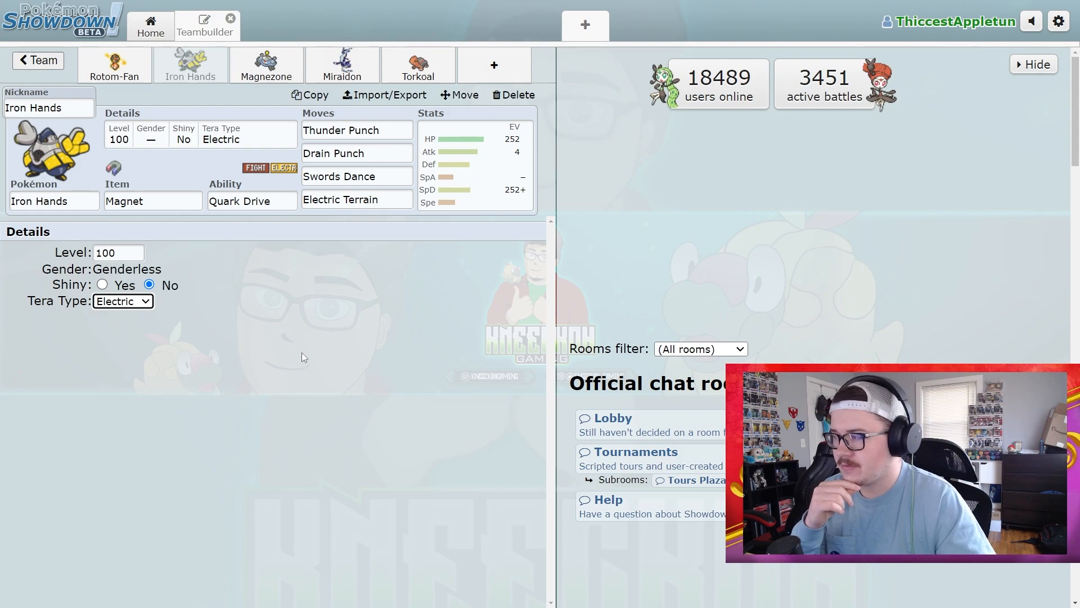
mouse_move(288, 343)
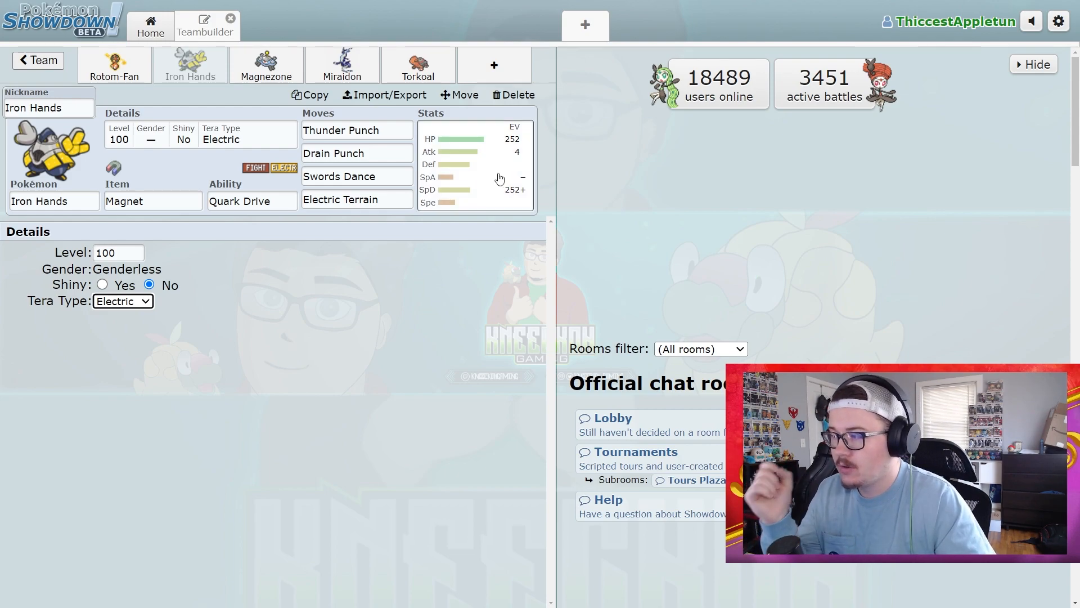
Step: Review Iron Hands' EV spread and its move slots
left_click(474, 165)
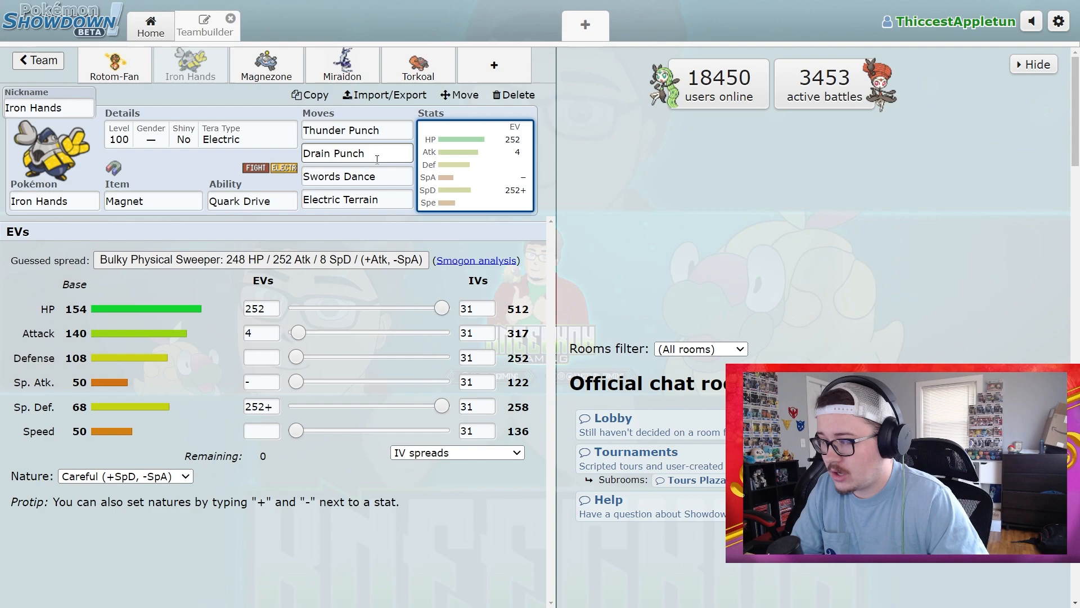
left_click(356, 200)
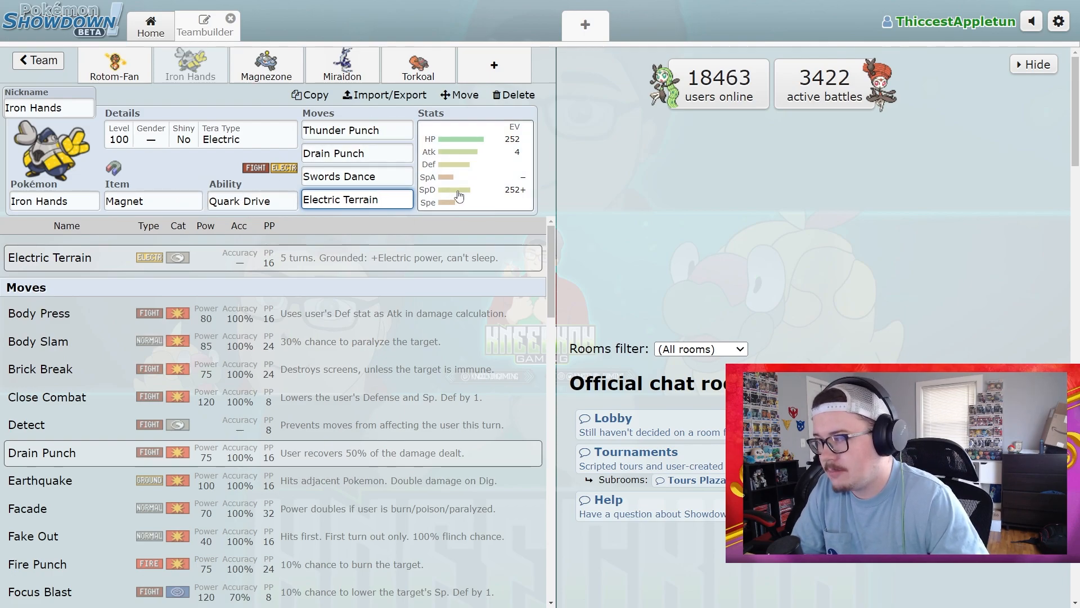
left_click(357, 153)
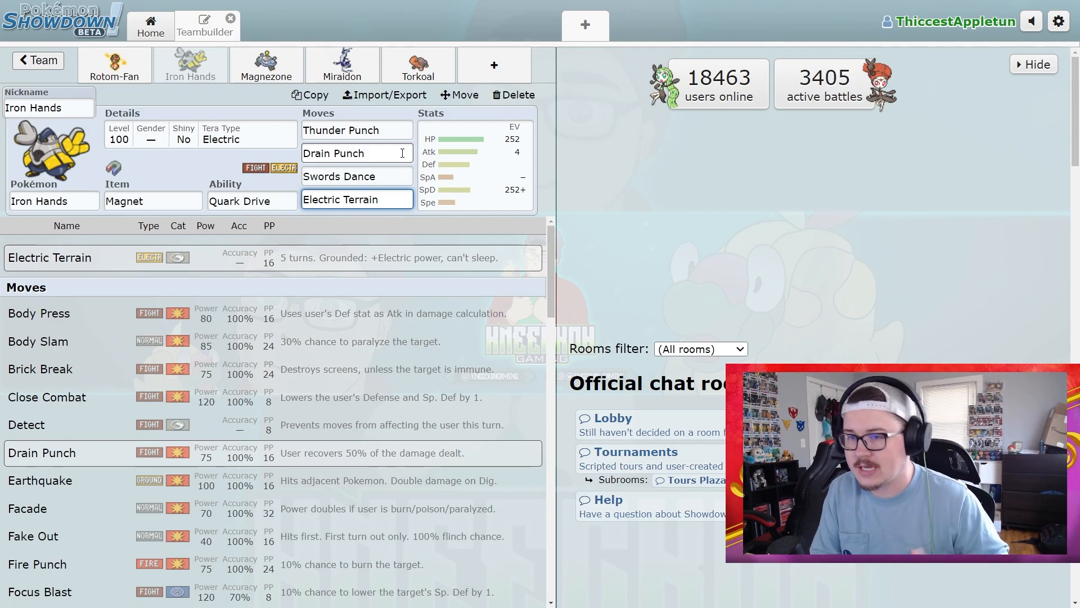
Step: Switch to Magnezone and look over its Analytic, Magnet Pull and Sturdy ability choices
left_click(266, 66)
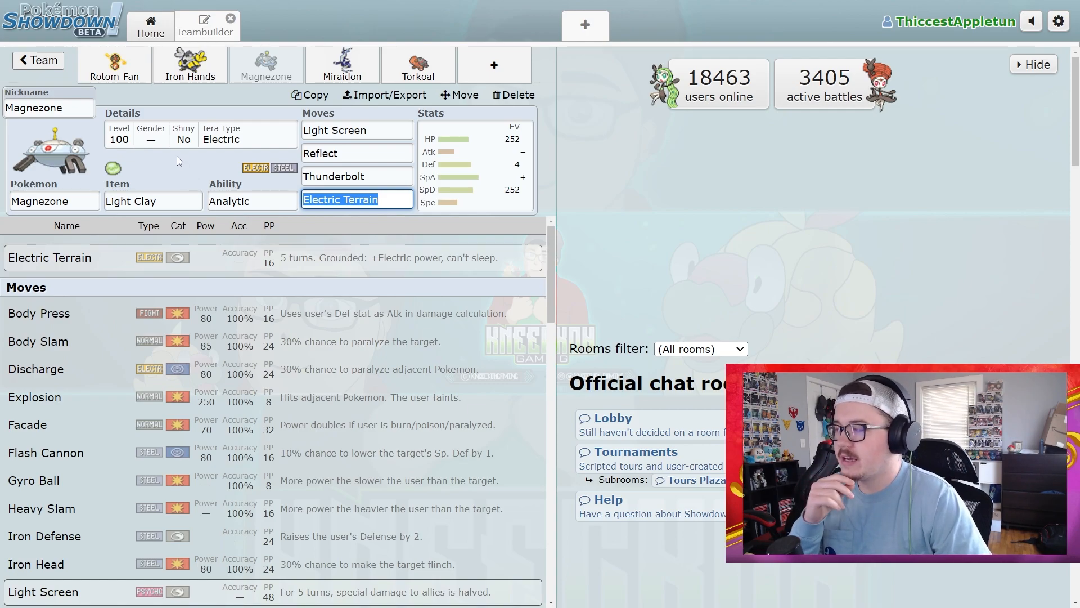
left_click(356, 130)
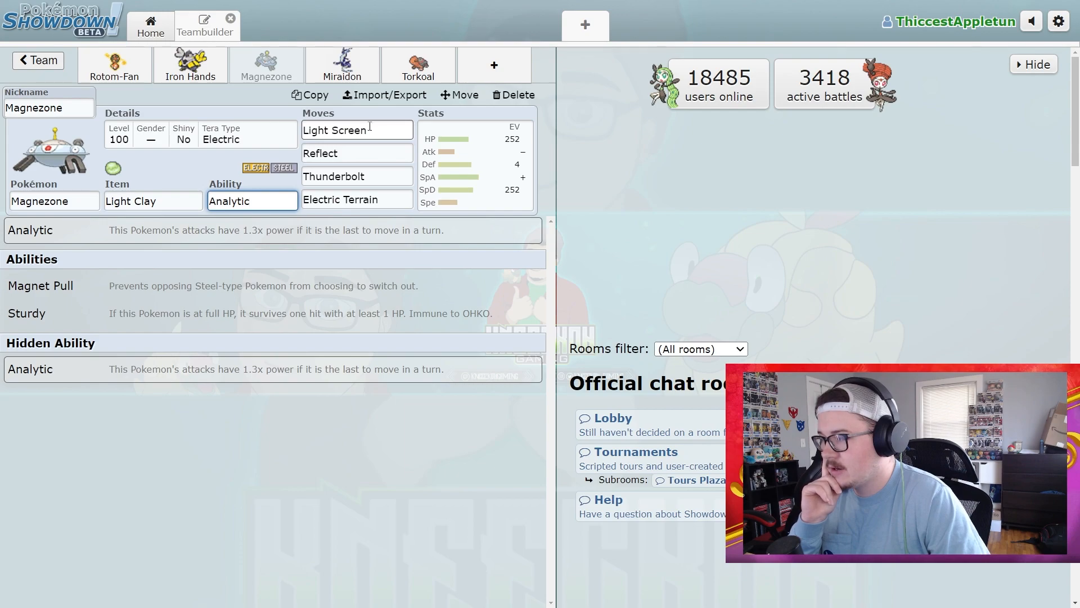
left_click(356, 199)
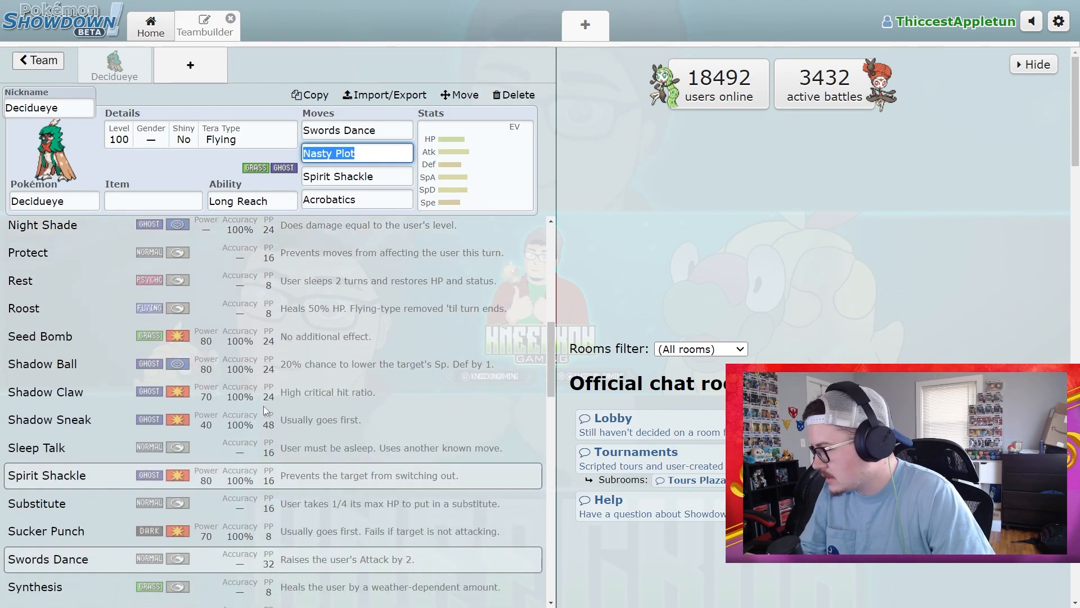
Step: Scroll through Decidueye's move pool and return to the counter team
scroll("down", 3)
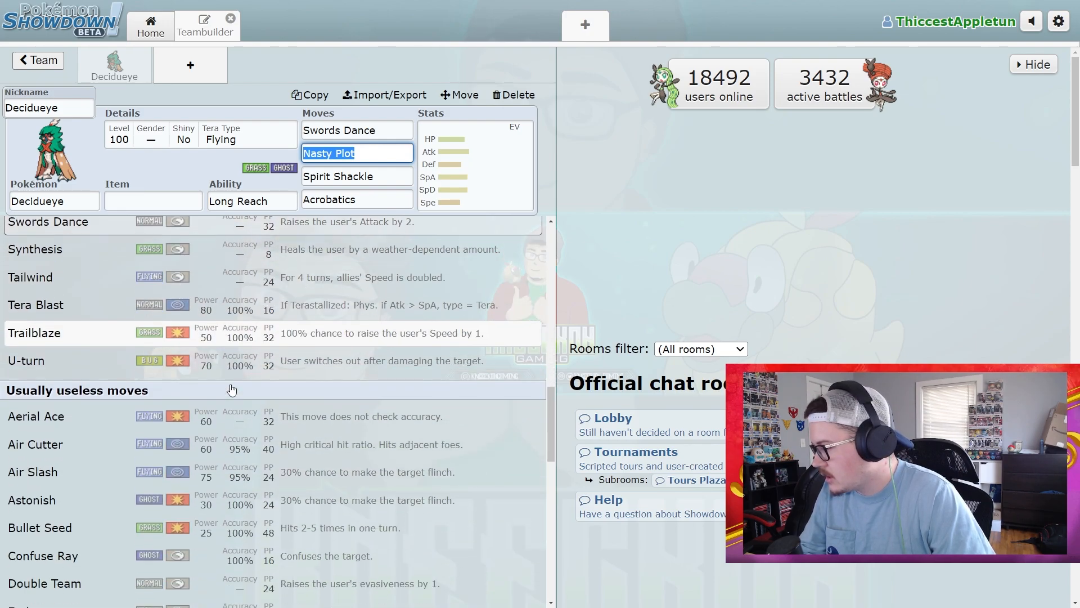
scroll("down", 3)
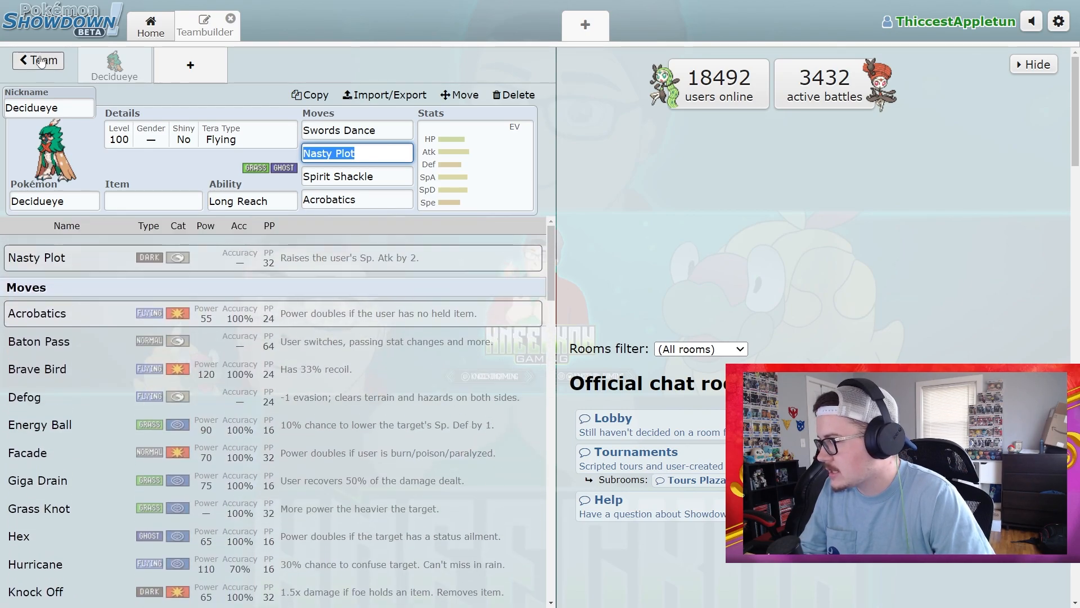
left_click(38, 61)
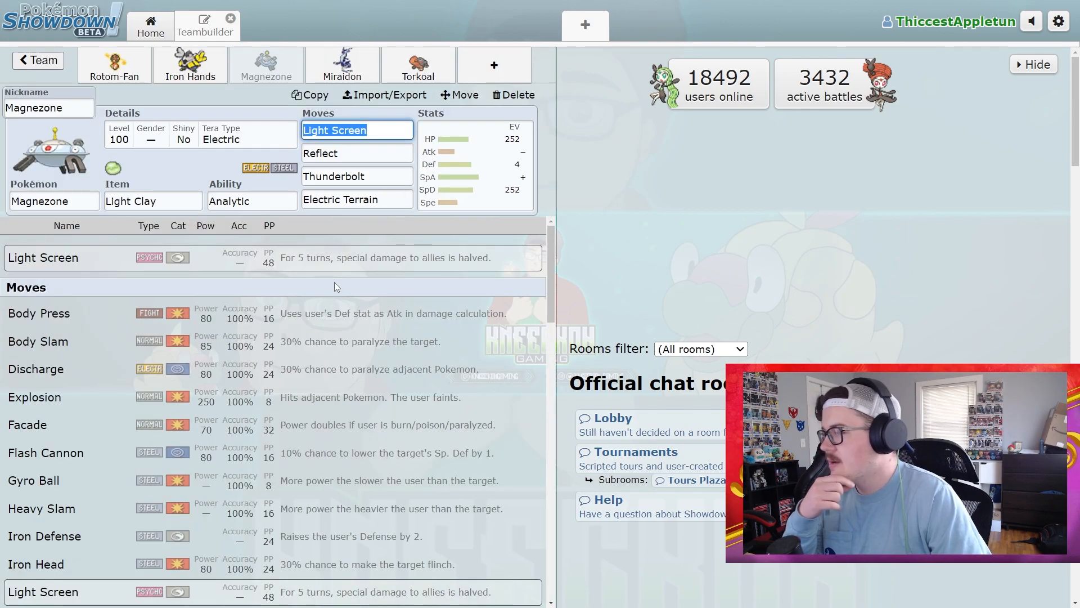
Step: View Magnezone's EV spread, then switch to Miraidon's set
left_click(475, 166)
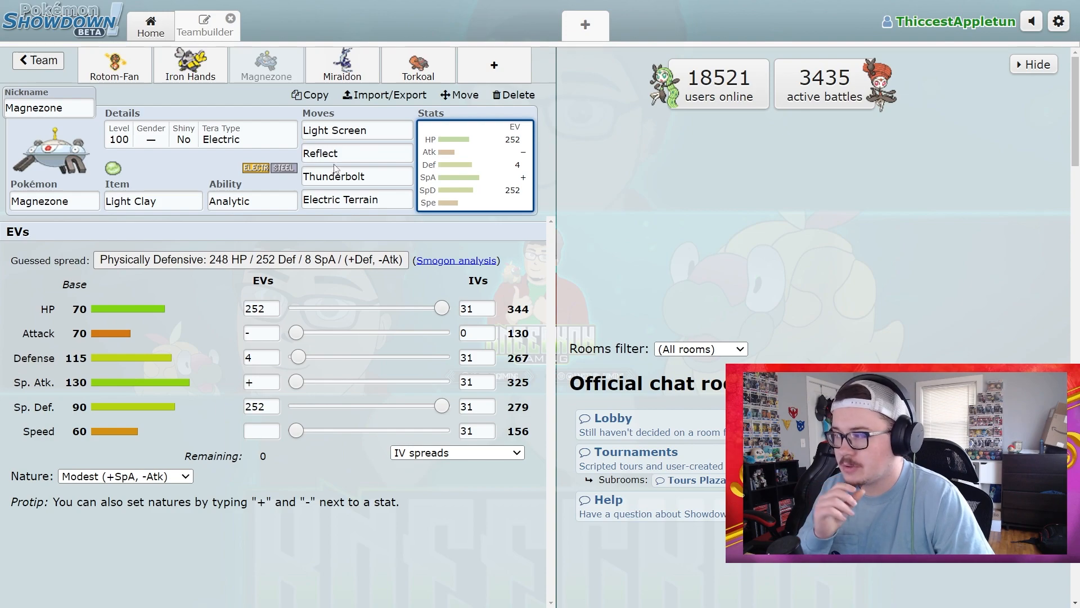
left_click(342, 64)
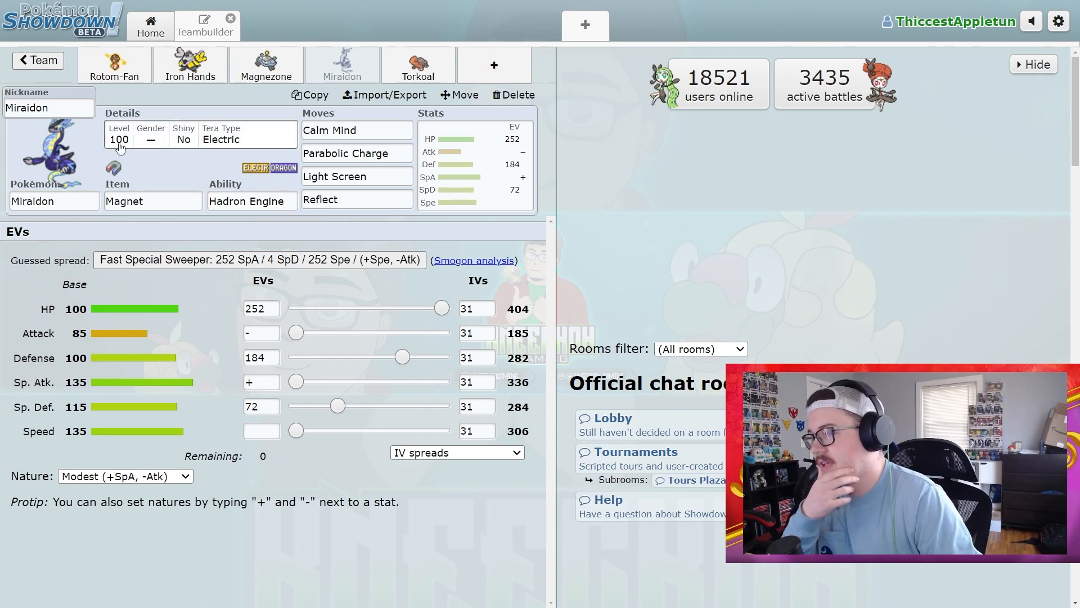
Step: Compare Miraidon's moves with Iron Hands' set and check its Calm Mind slot
left_click(357, 153)
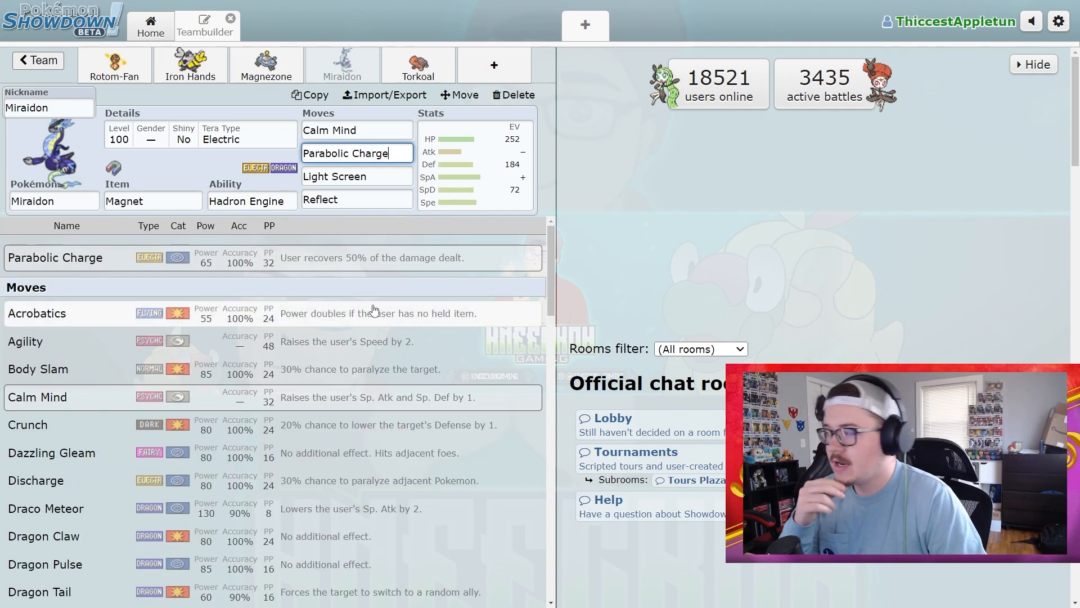
left_click(190, 66)
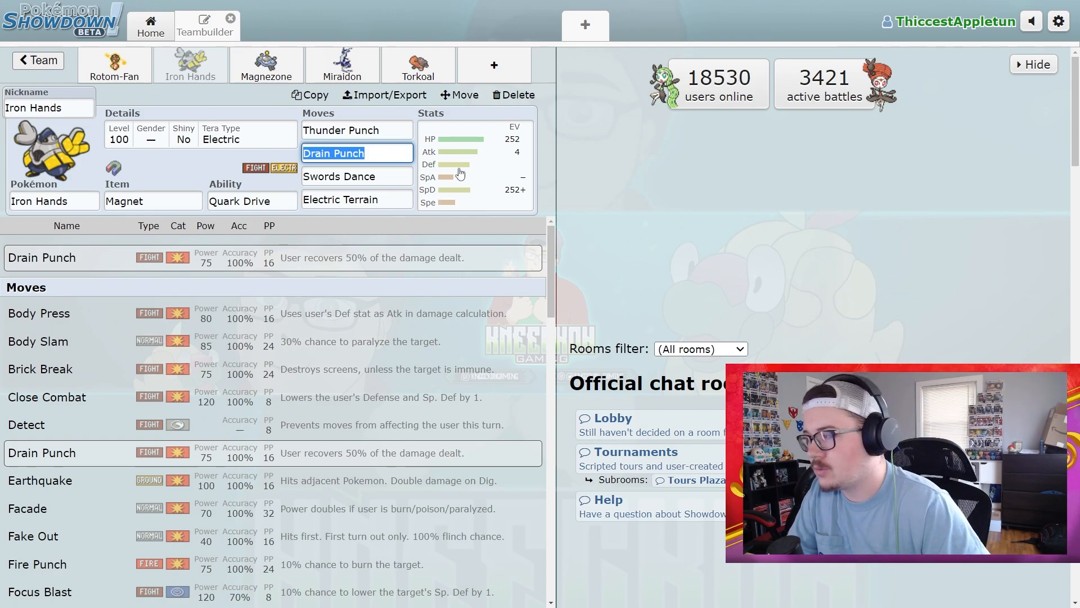
left_click(342, 65)
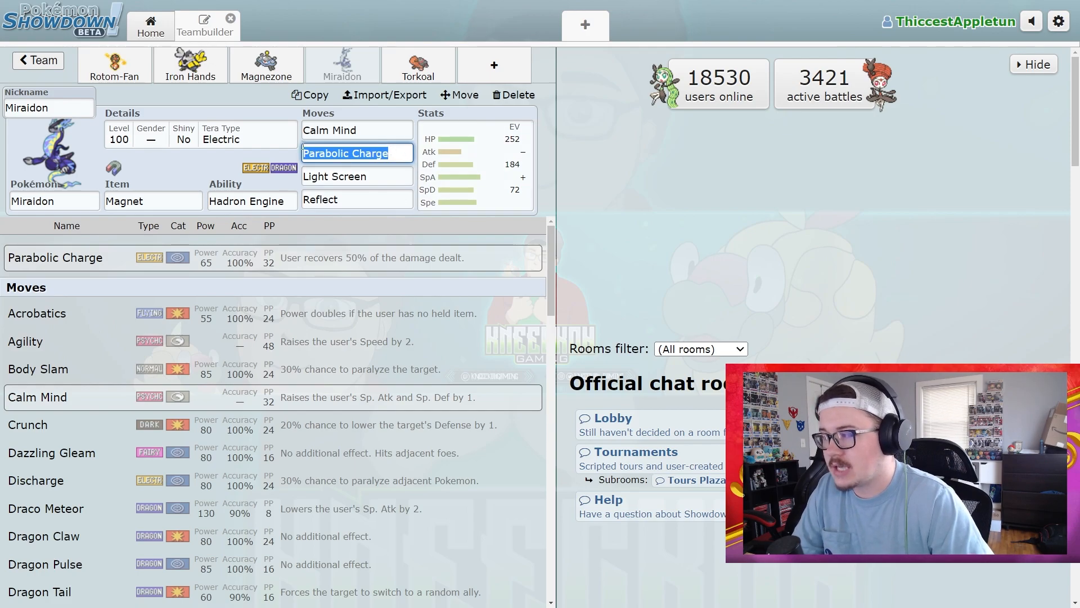
left_click(356, 129)
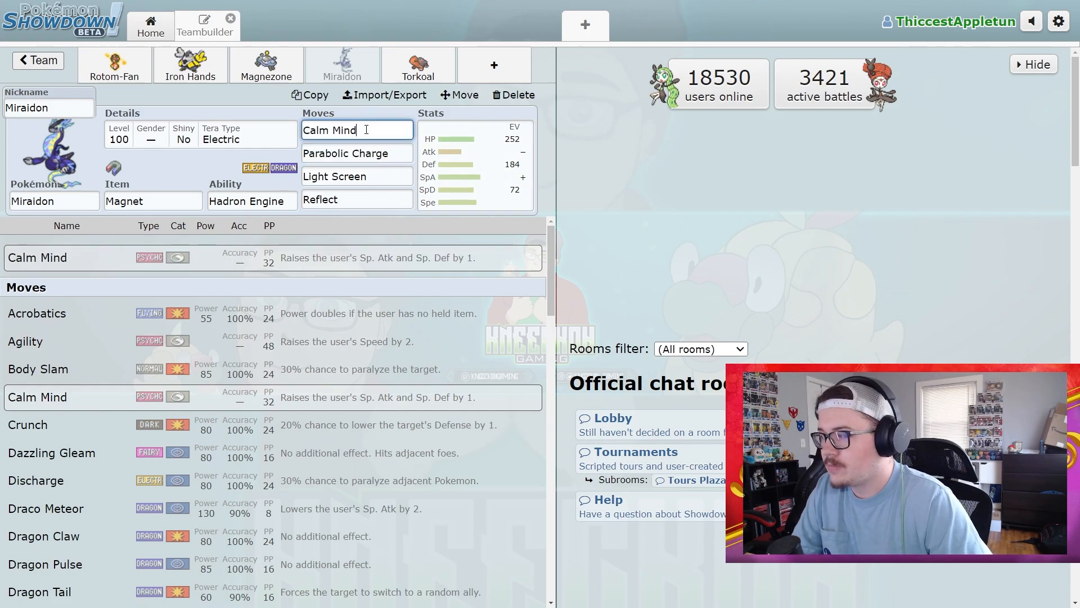
Step: Review Miraidon's Hadron Engine ability, Magnet item and Parabolic Charge slot
left_click(356, 199)
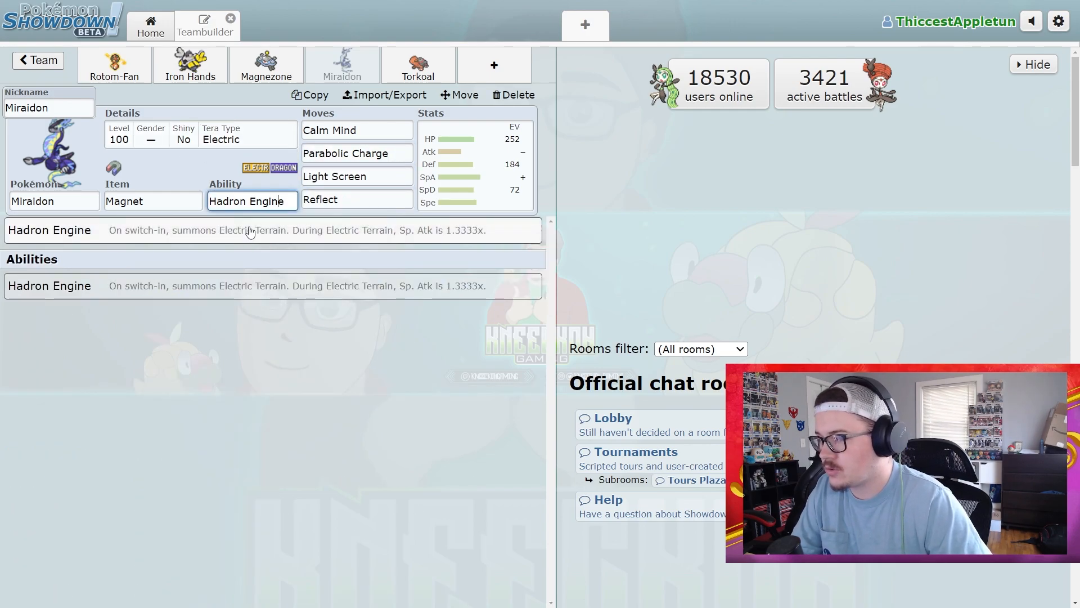
mouse_move(443, 239)
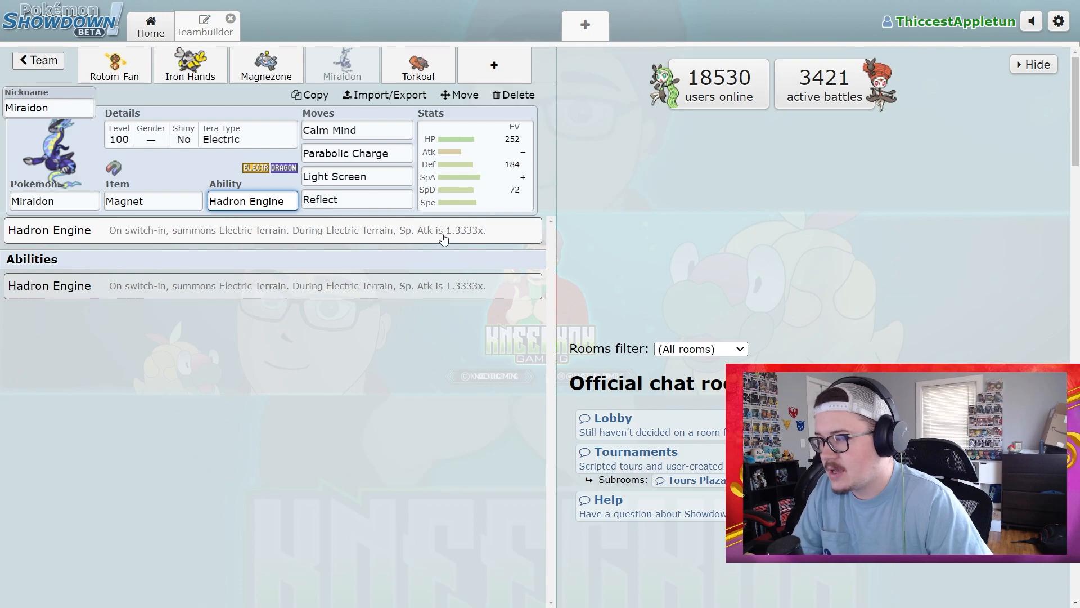
mouse_move(412, 242)
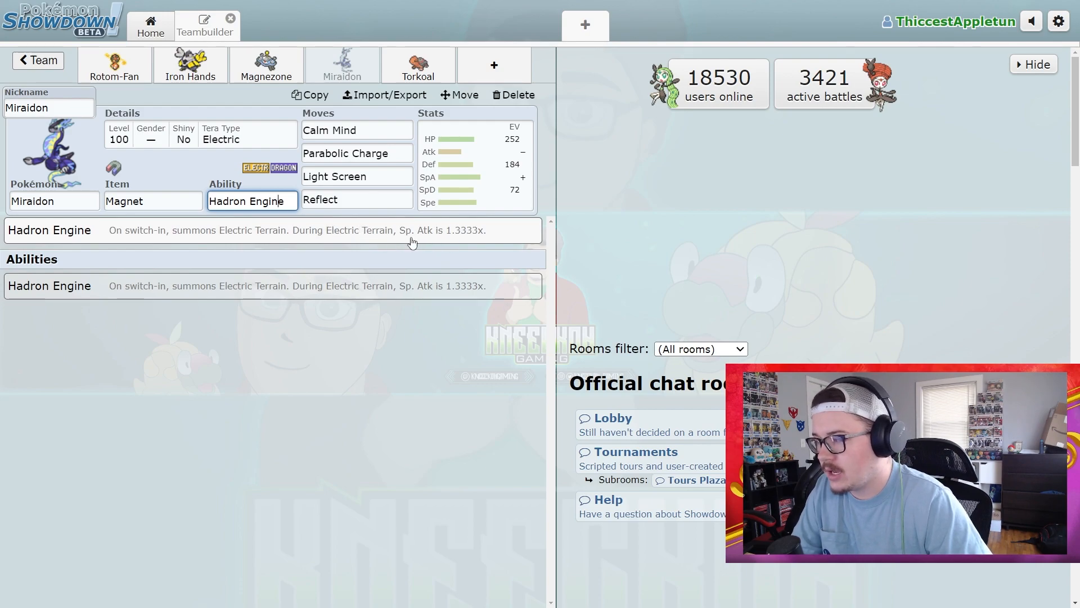
mouse_move(551, 241)
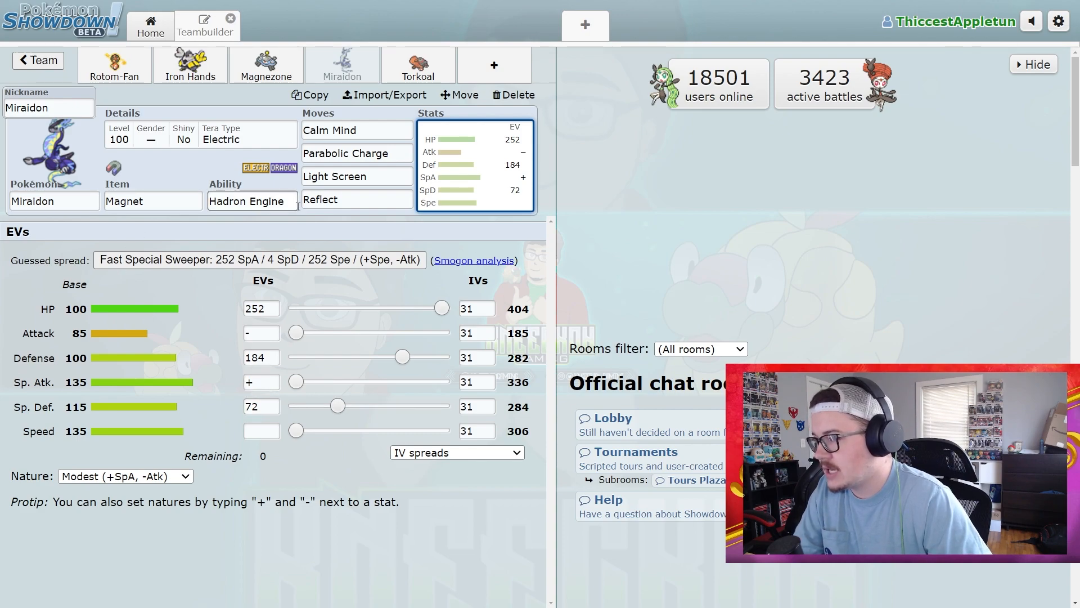
left_click(153, 201)
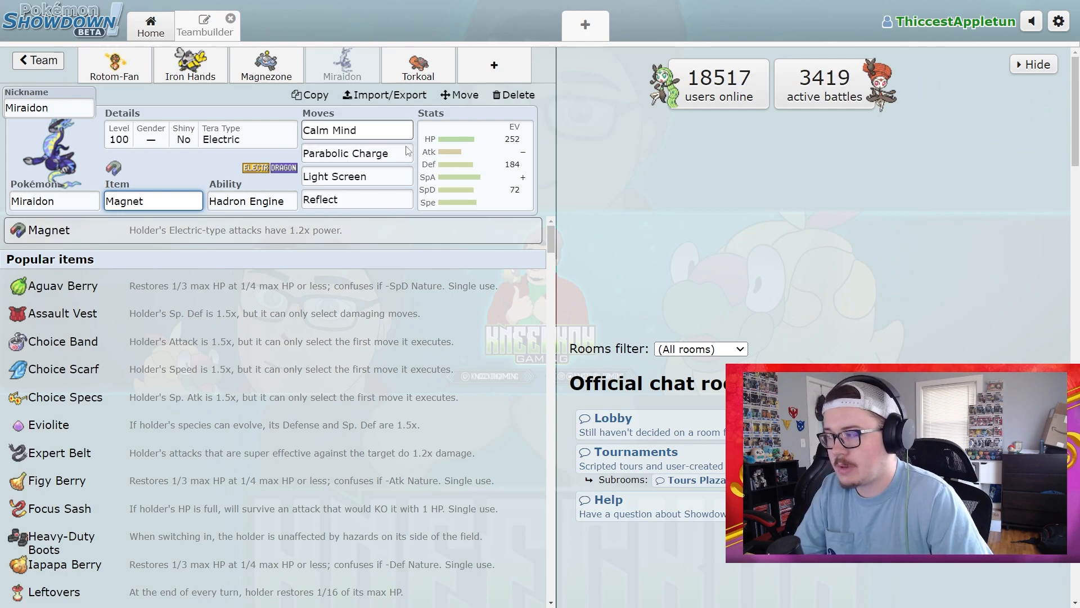
left_click(356, 153)
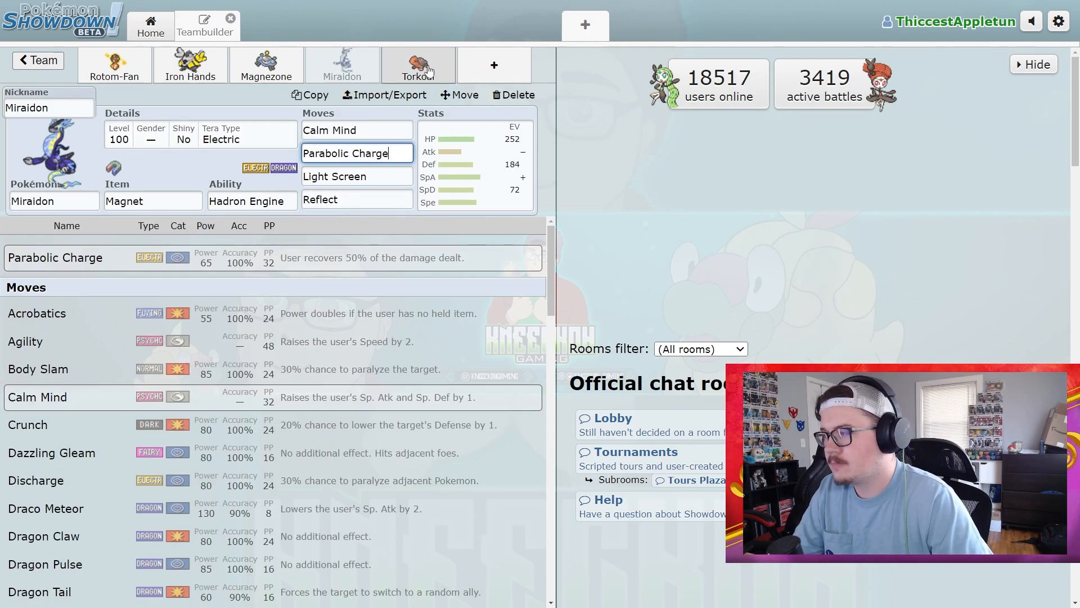
Step: Put Torkoal's leftover 4 EVs into Sp. Atk and set its ability to Shell Armor
left_click(418, 65)
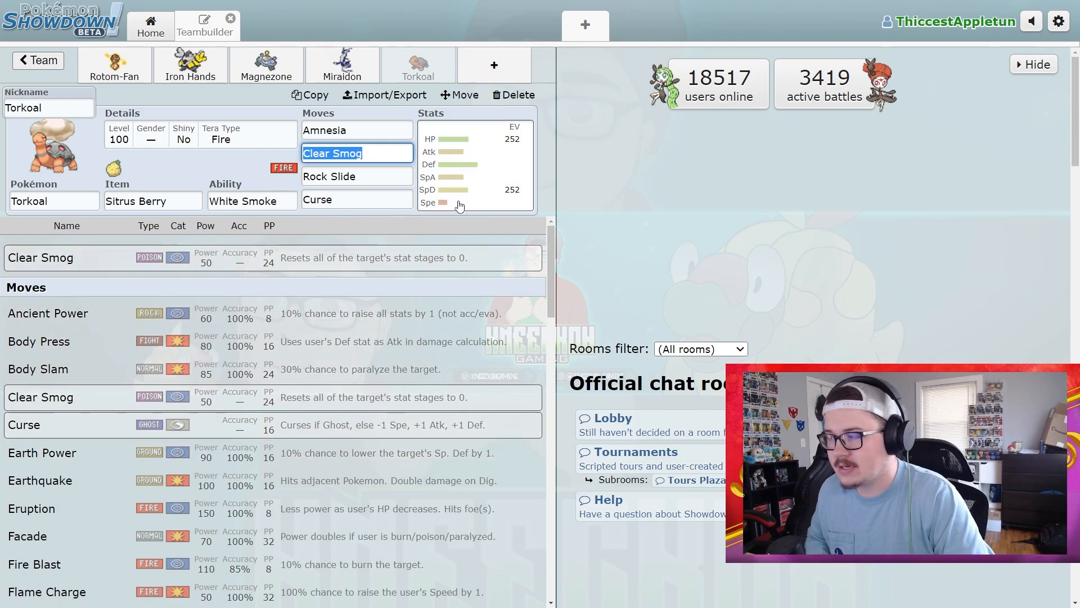
left_click(473, 165)
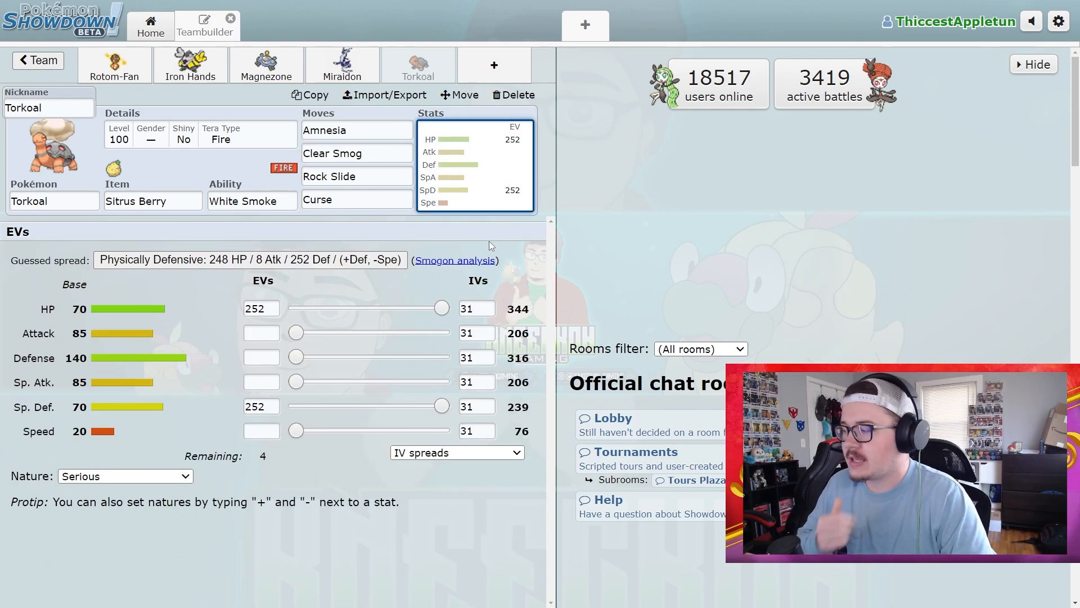
left_click_drag(296, 381, 300, 381)
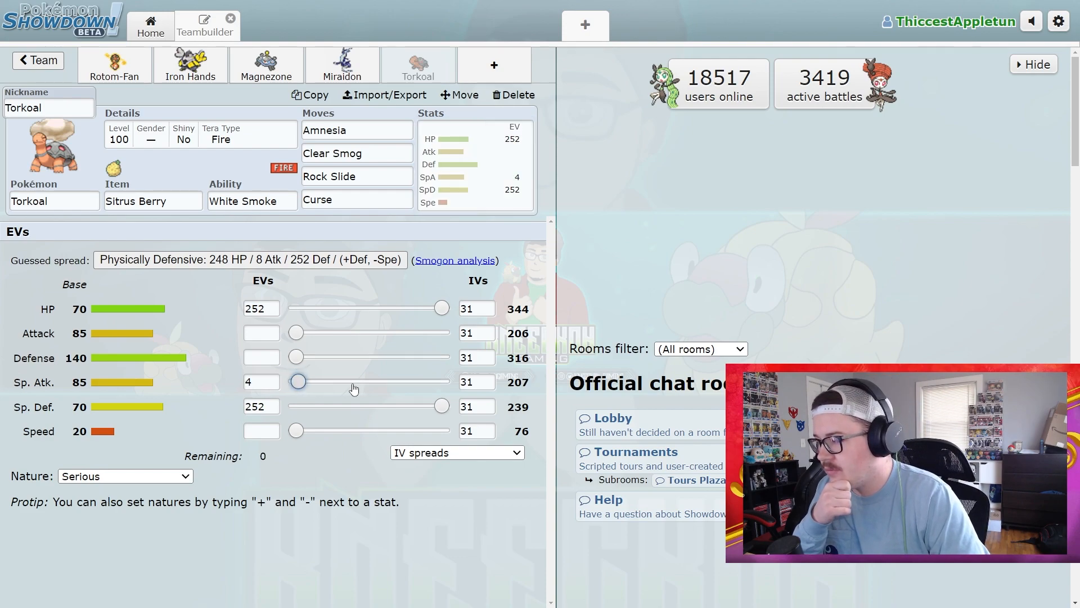
left_click(124, 476)
type("+")
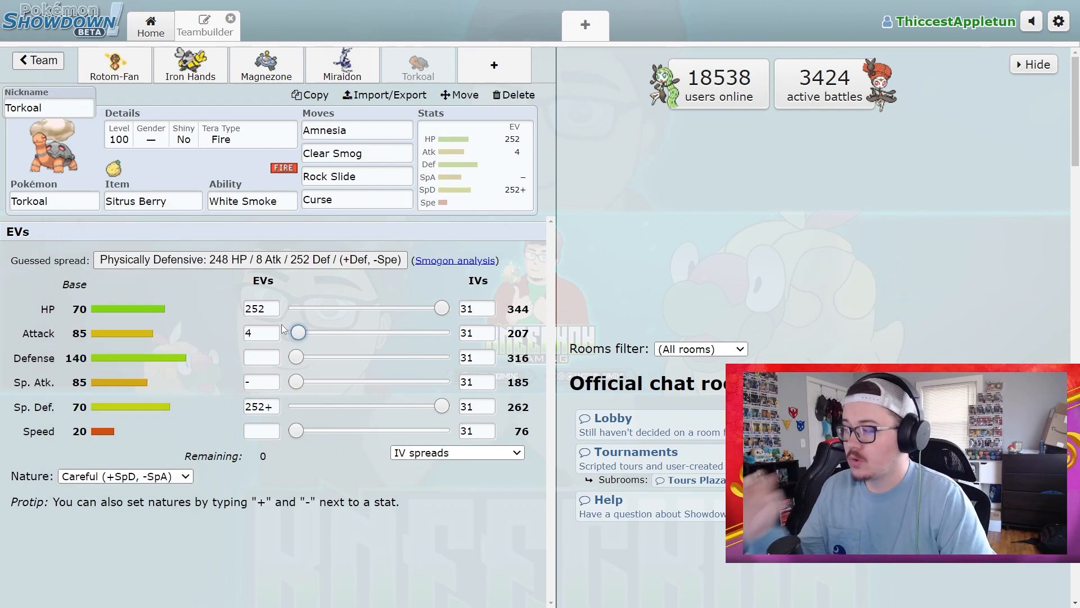
left_click(252, 200)
type("Shell Armor")
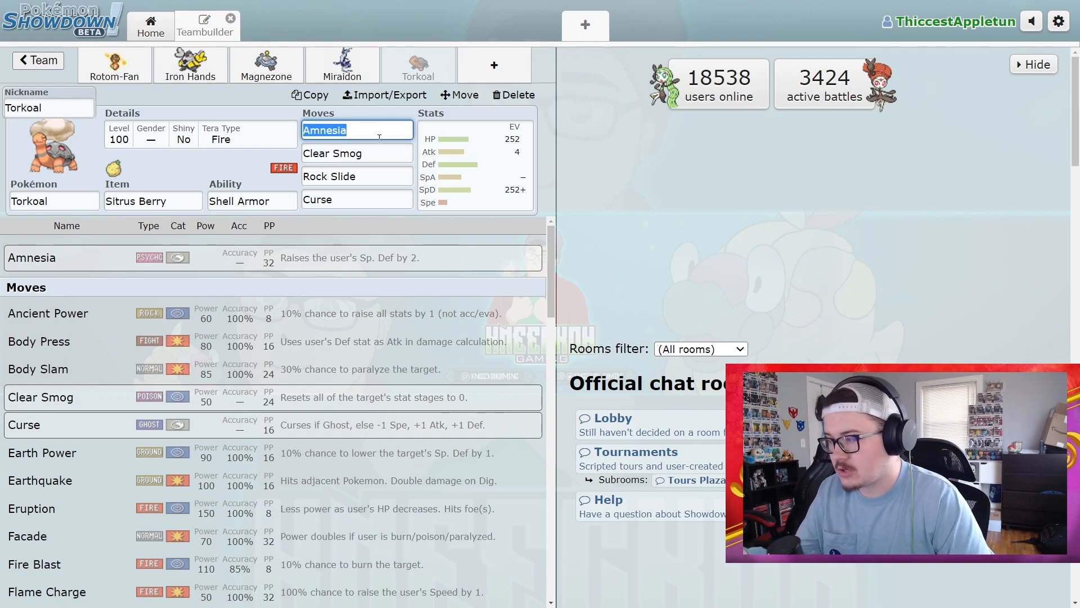
Step: Review Torkoal's Curse, Clear Smog and Rock Slide moves
left_click(357, 153)
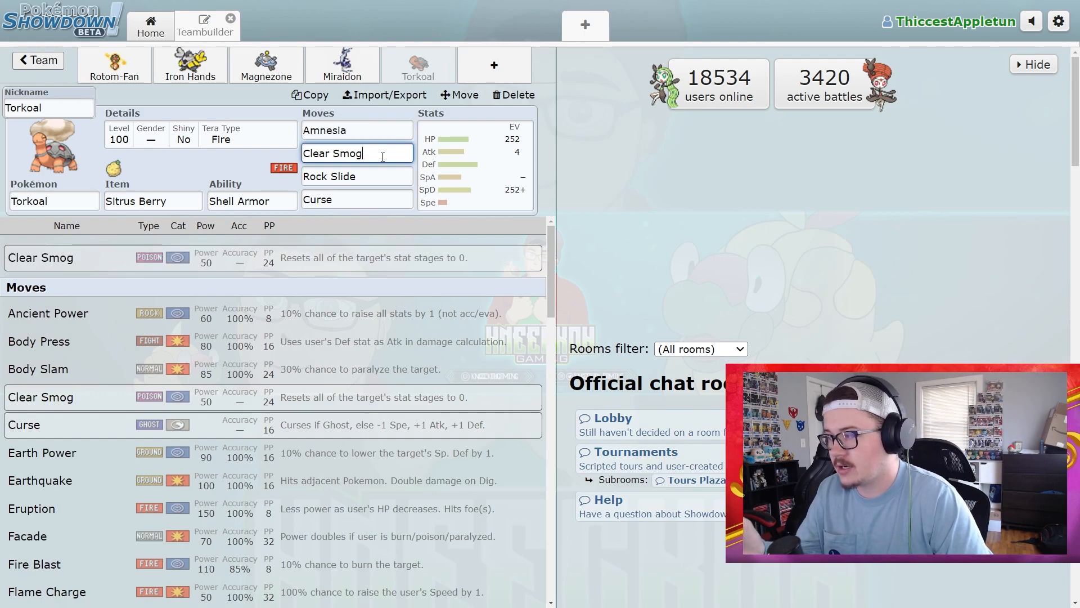
left_click(357, 175)
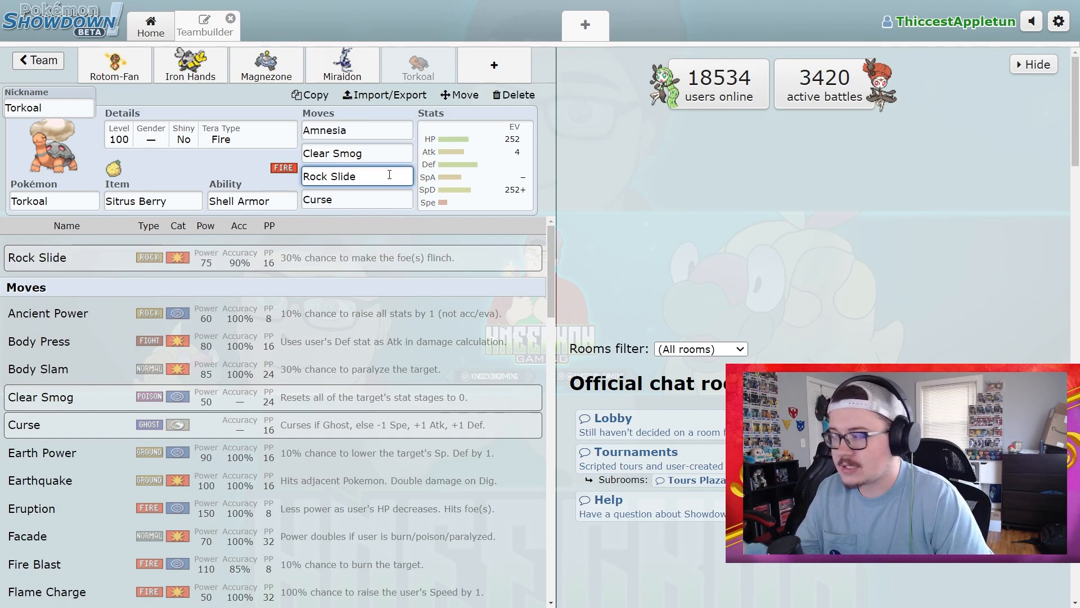
left_click(357, 199)
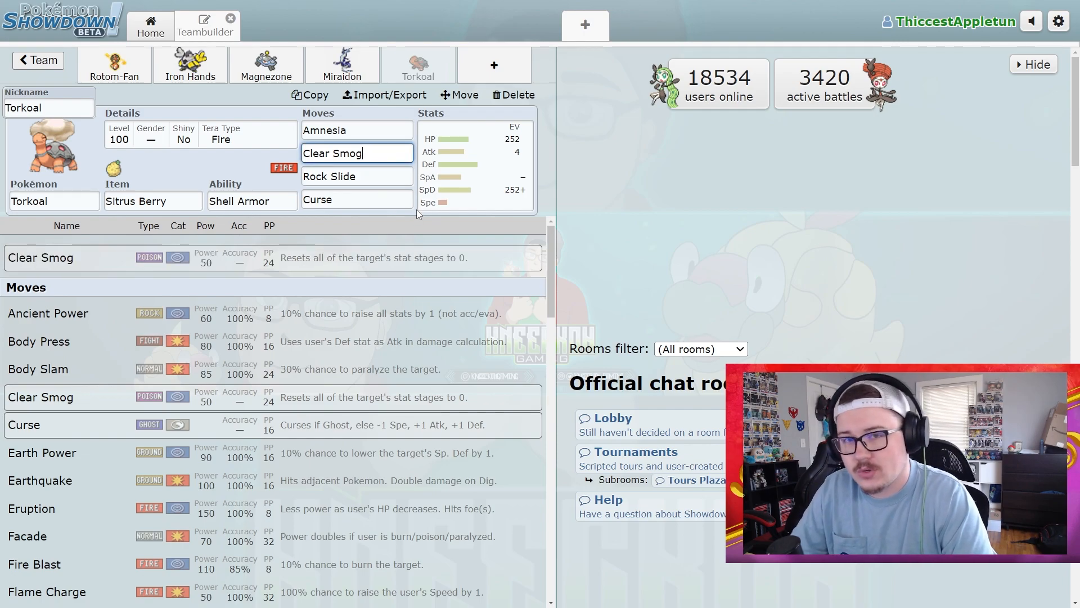
mouse_move(248, 160)
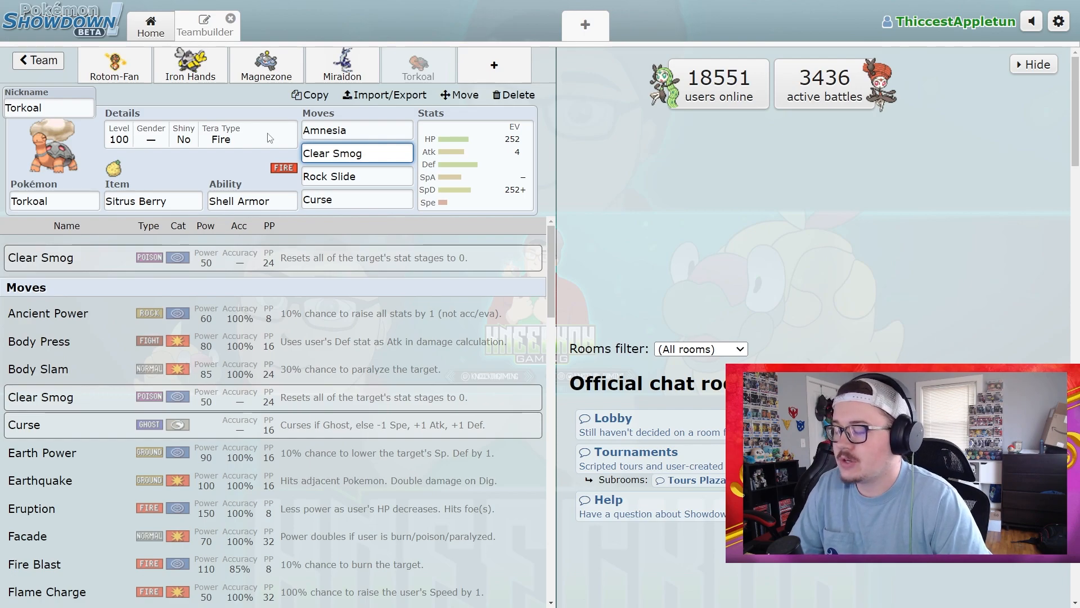
left_click(356, 153)
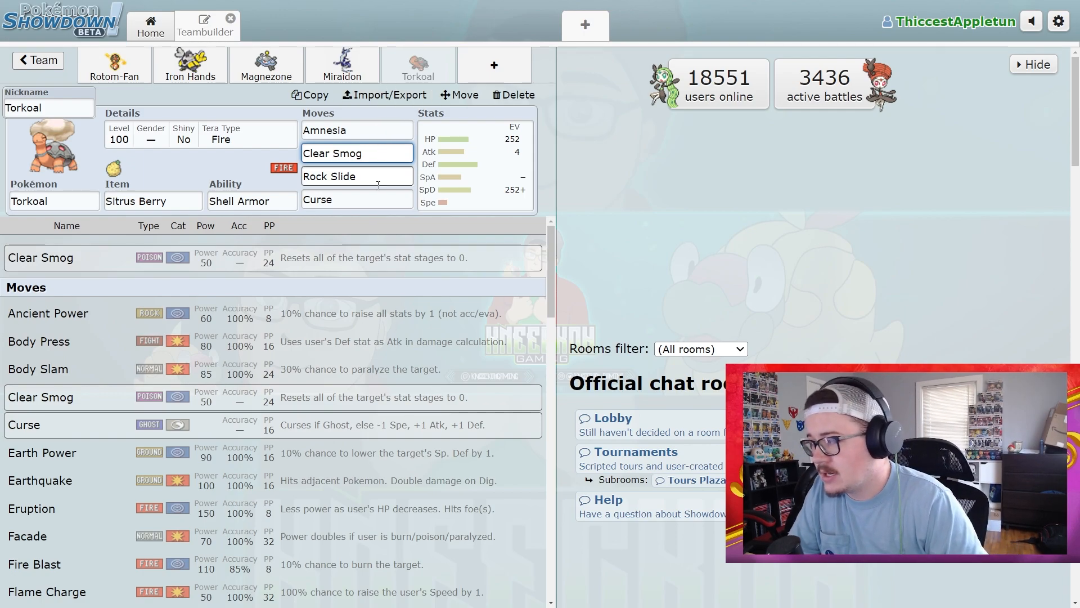
left_click(356, 153)
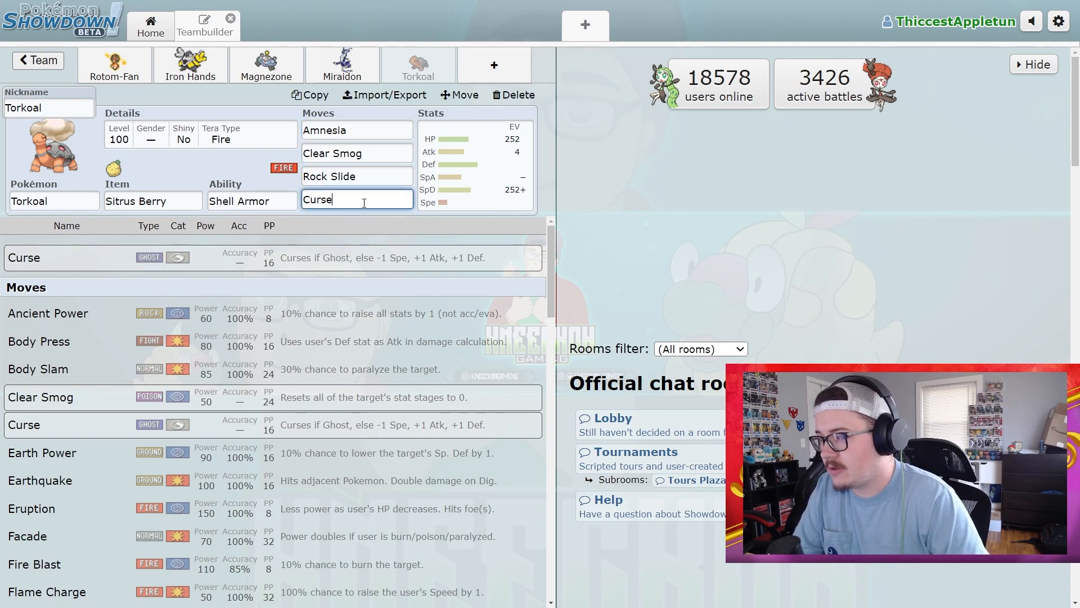
left_click(356, 176)
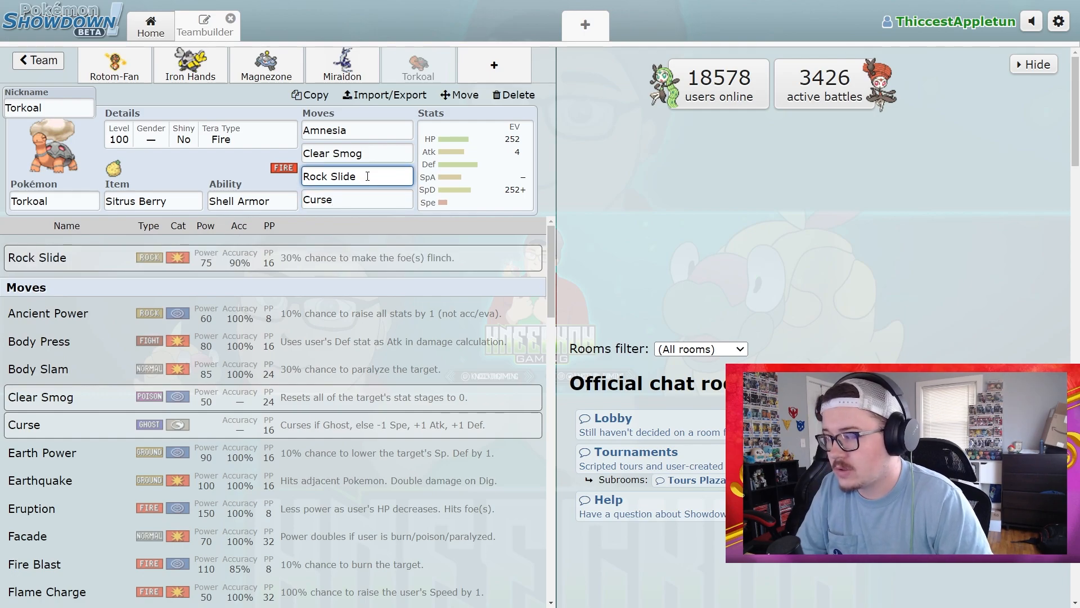
Step: Check Torkoal's Careful defensive EV spread, then bring up Rotom-Fan's set
left_click(473, 165)
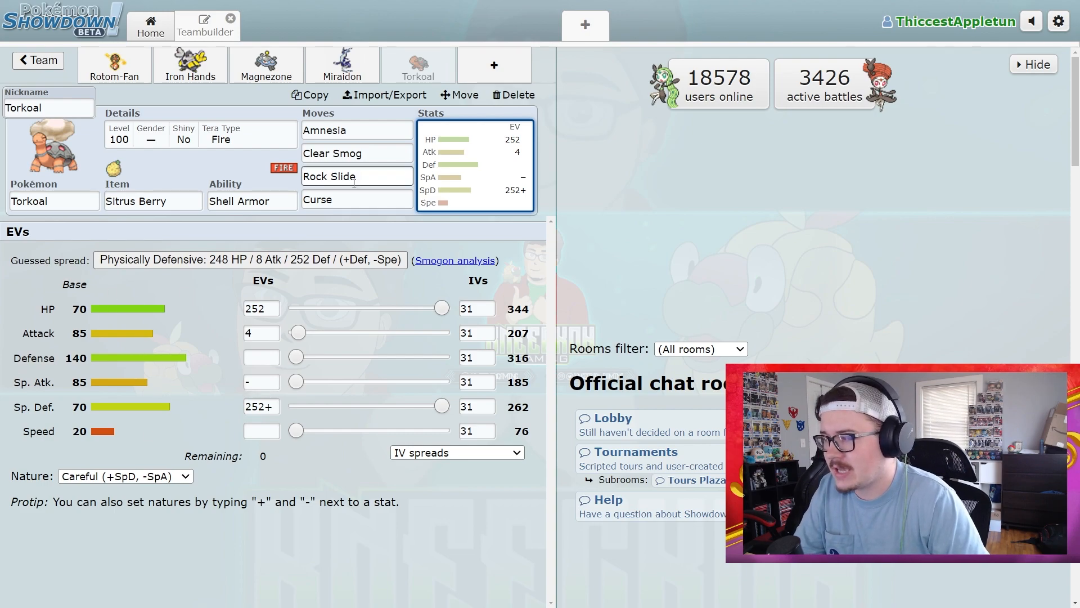
left_click(356, 176)
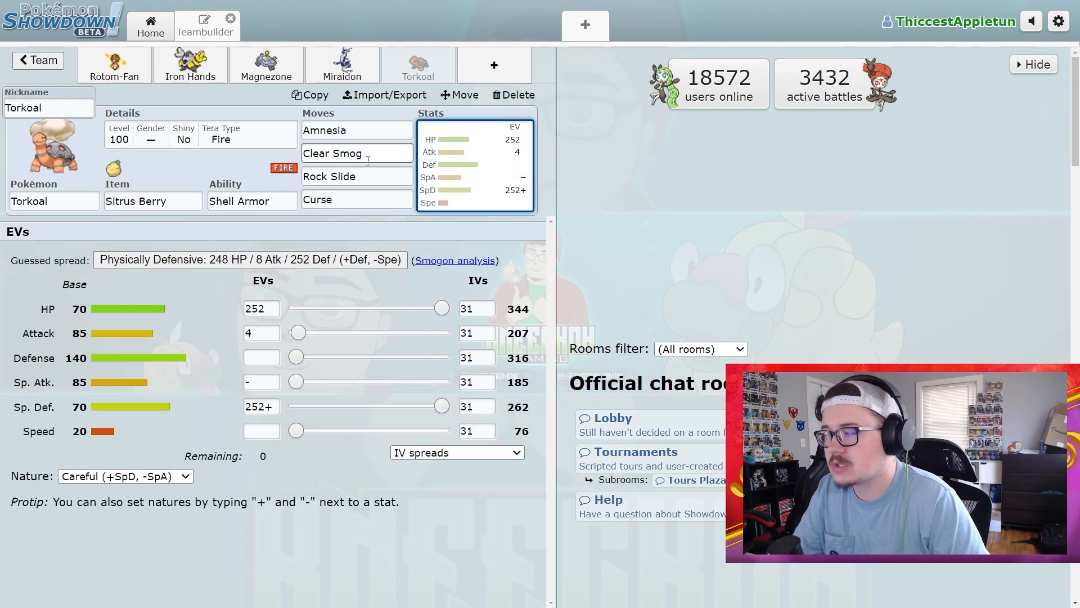
left_click(357, 153)
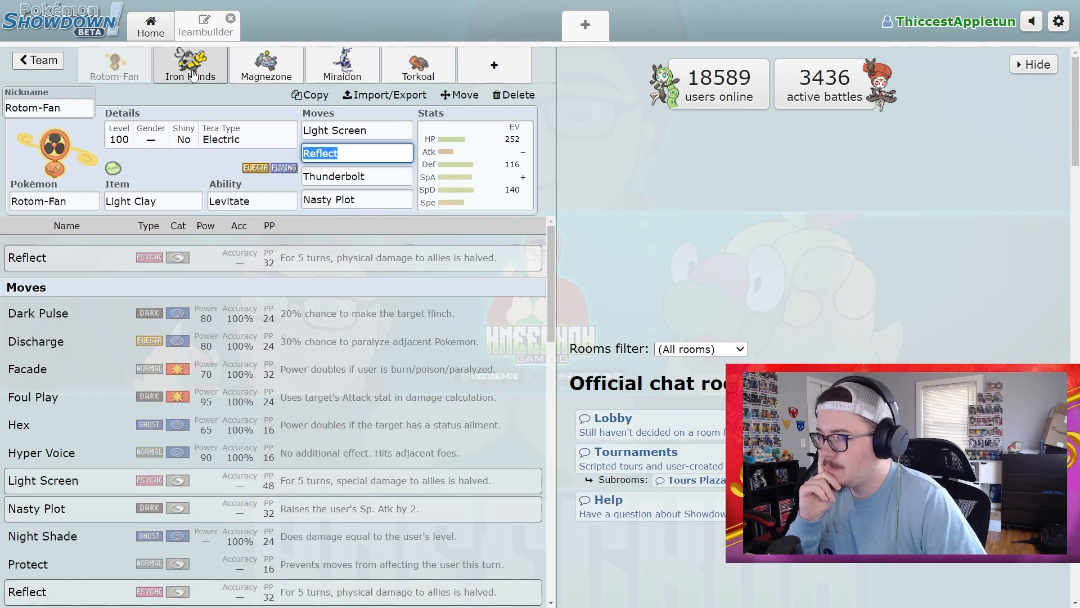
Step: Add Kingambit as the sixth team member and bring up its 252 HP/252 Sp. Def spread
left_click(418, 65)
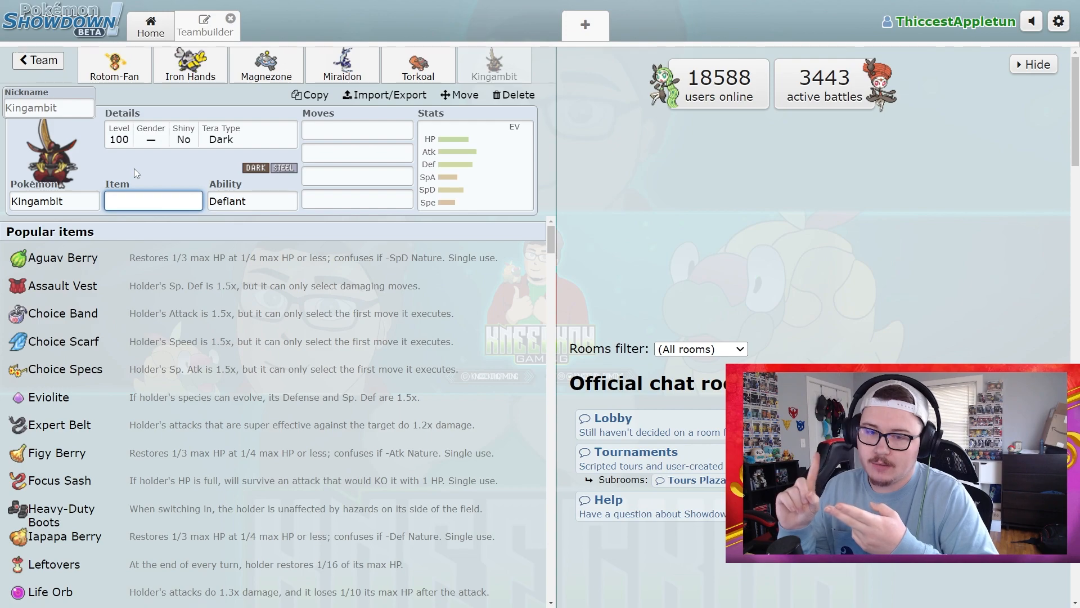
left_click(153, 201)
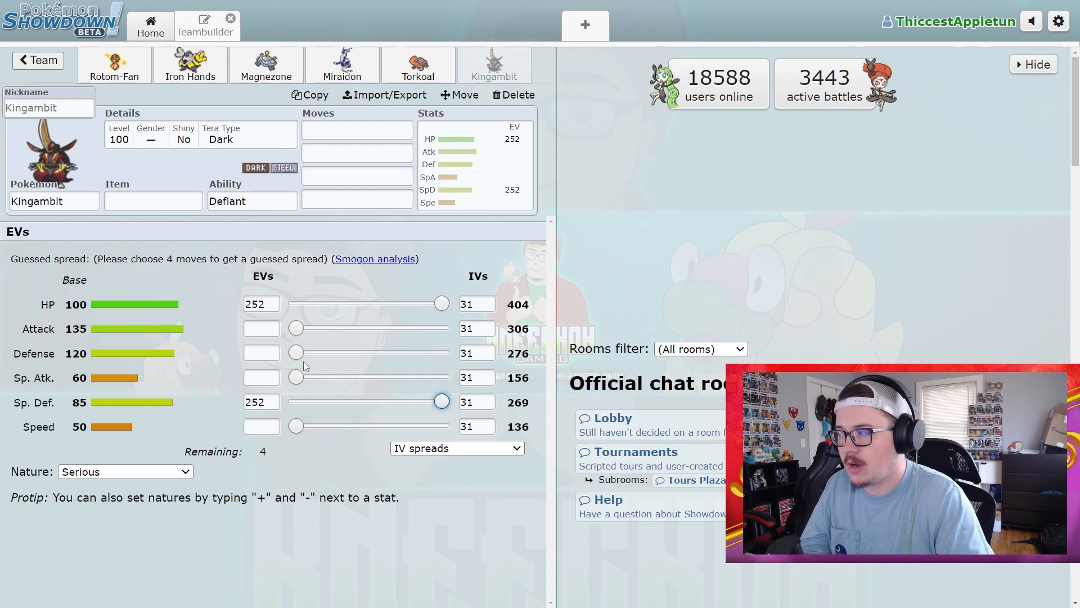
Step: Give Kingambit Rock Tomb as its first move and Swords Dance as its second
left_click(357, 129)
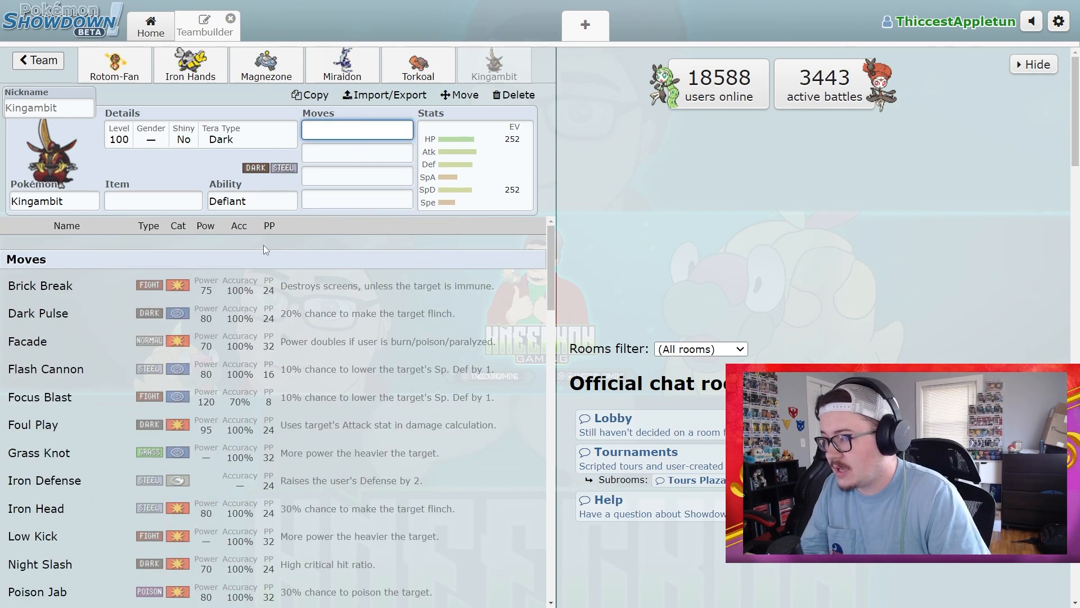
scroll("down", 3)
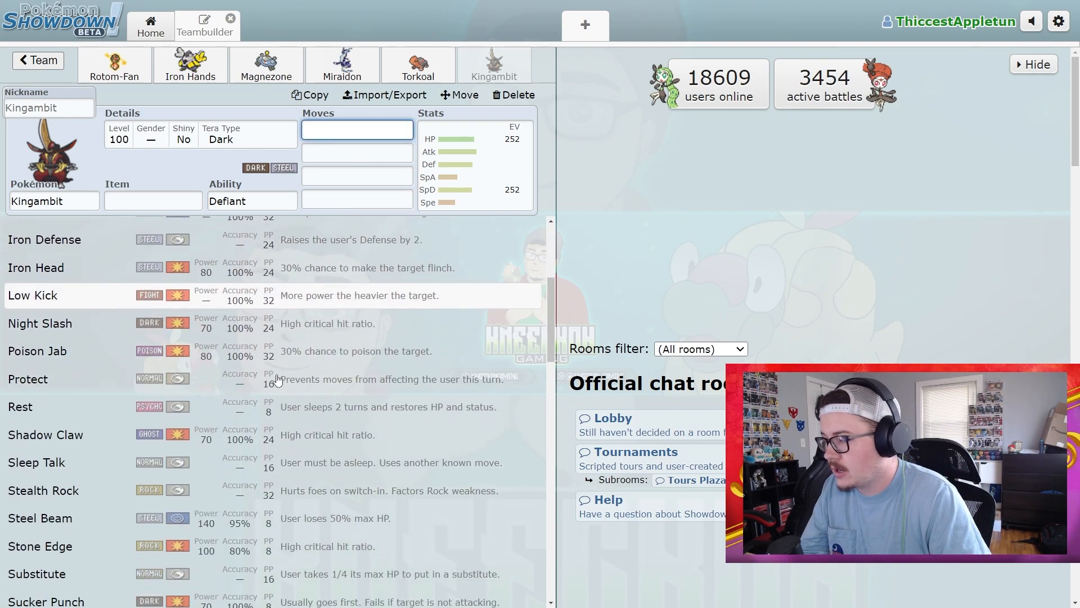
scroll("down", 3)
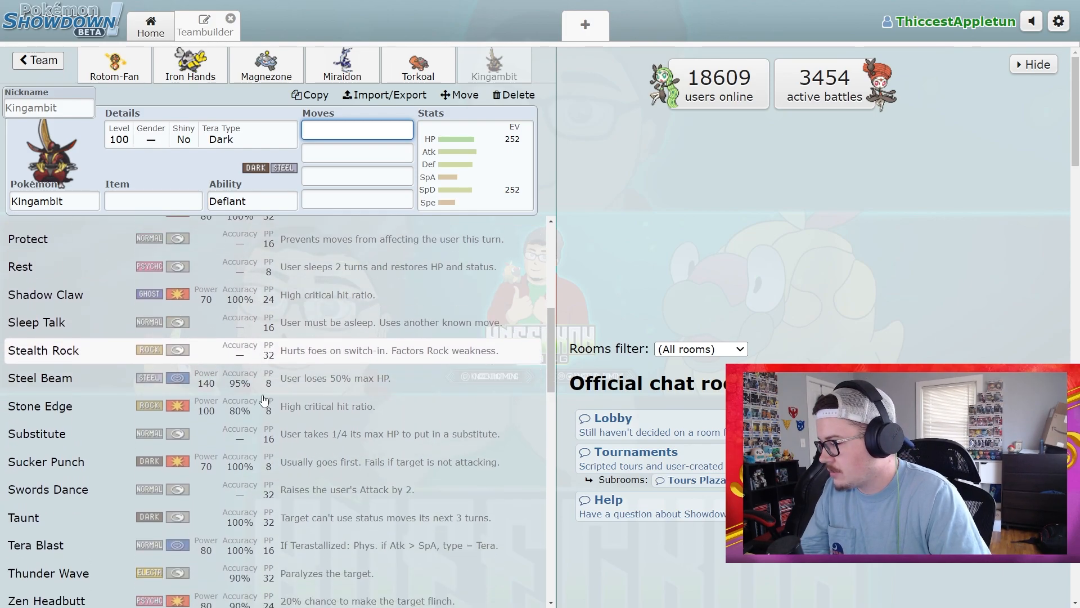
scroll("down", 3)
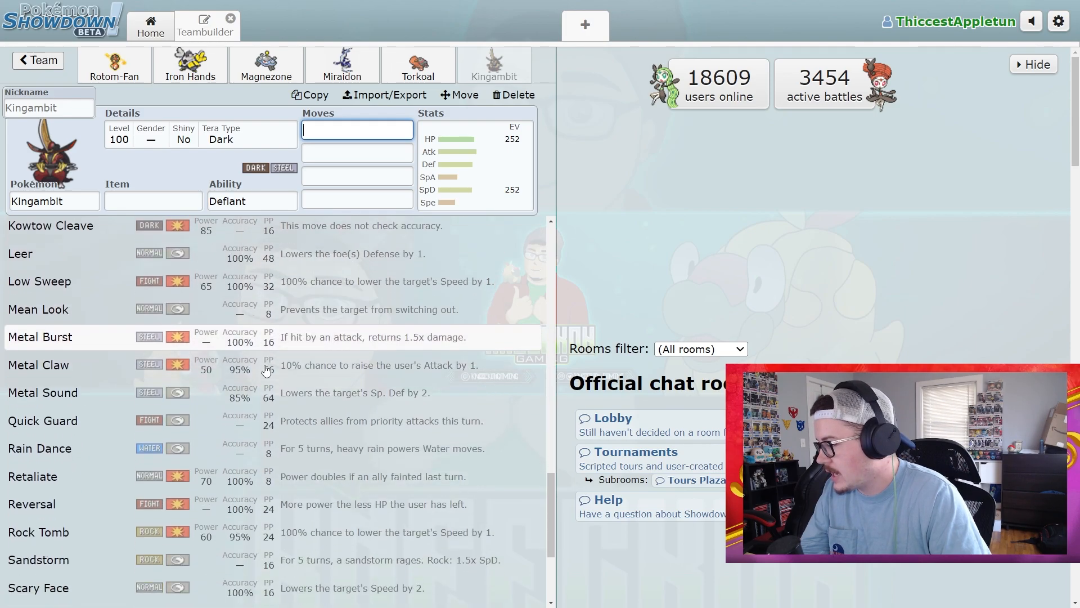
type("sw")
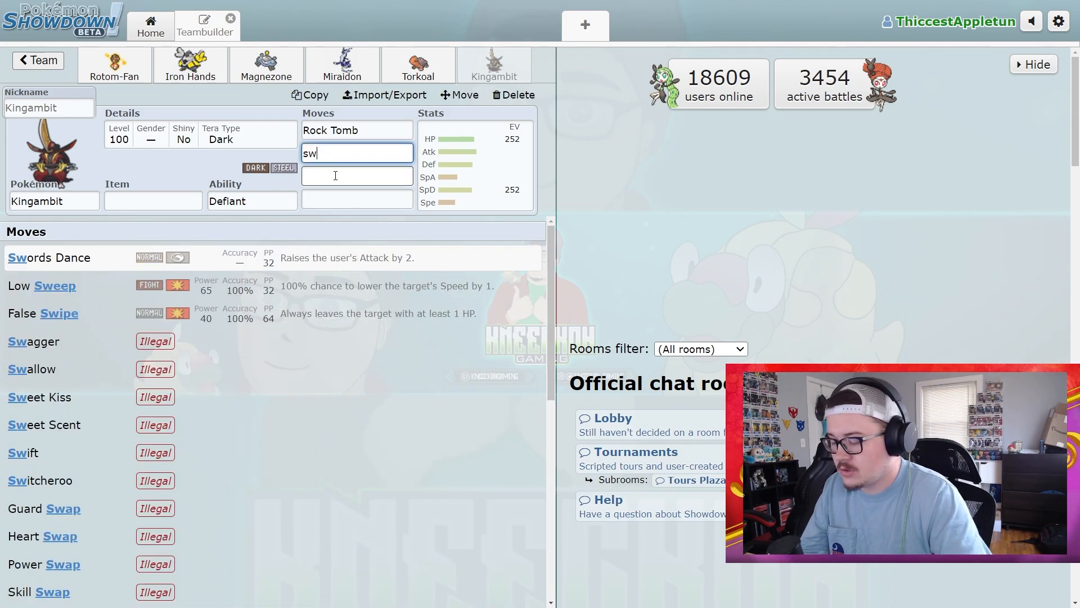
left_click(49, 257)
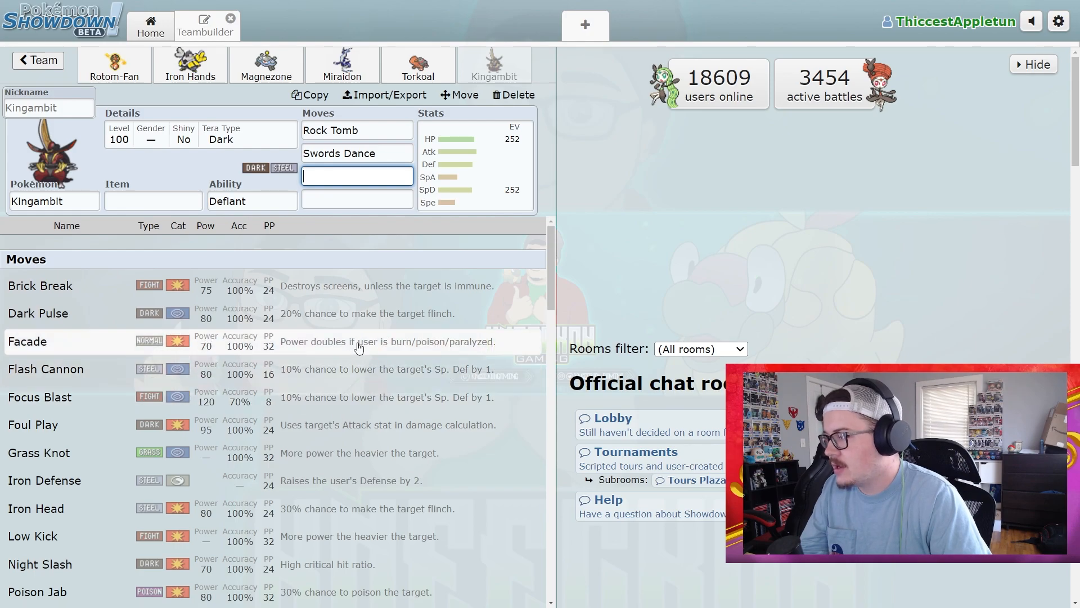
Step: Add Thunder Wave and Assurance as Kingambit's third and fourth moves
scroll("down", 3)
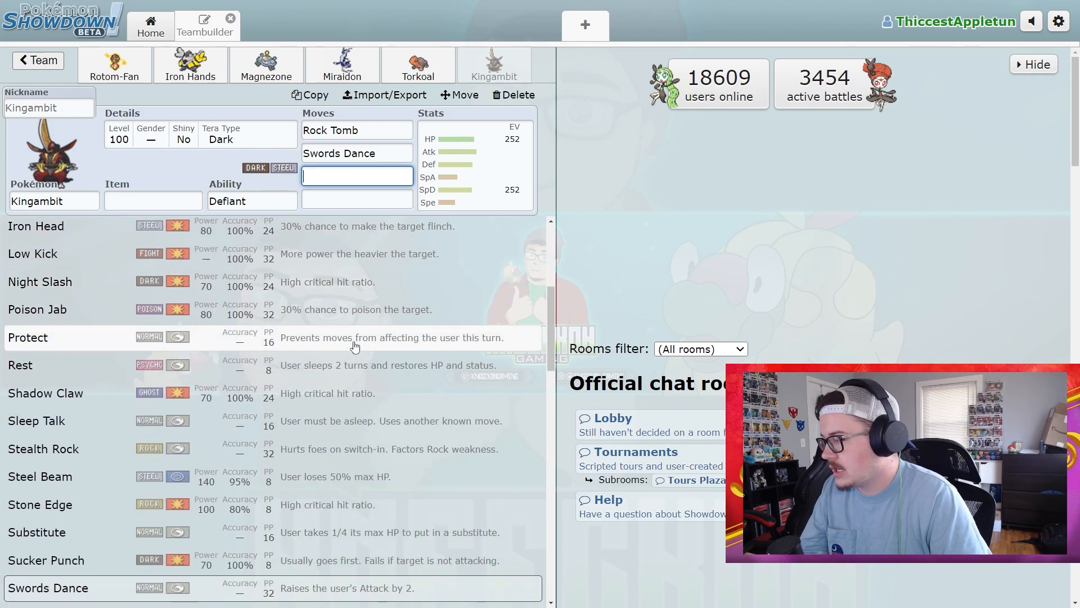
left_click(252, 200)
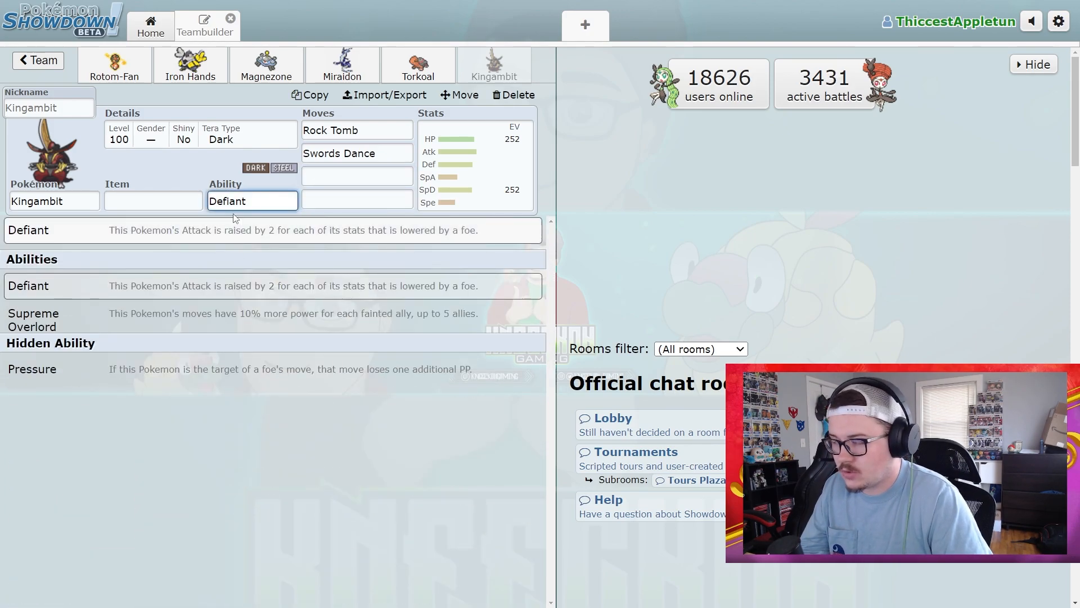
left_click(356, 176)
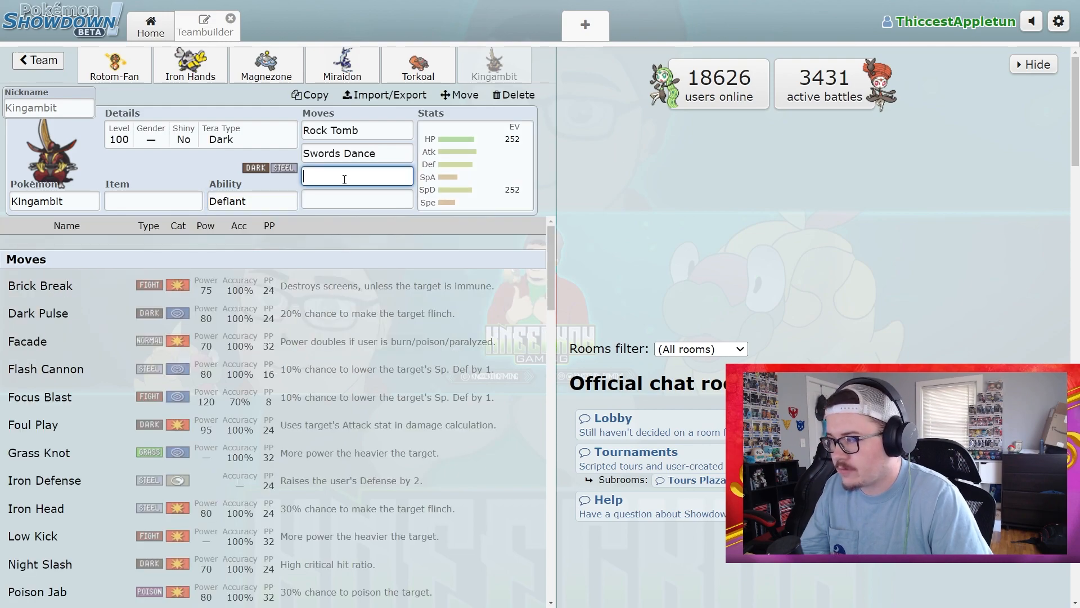
scroll("down", 3)
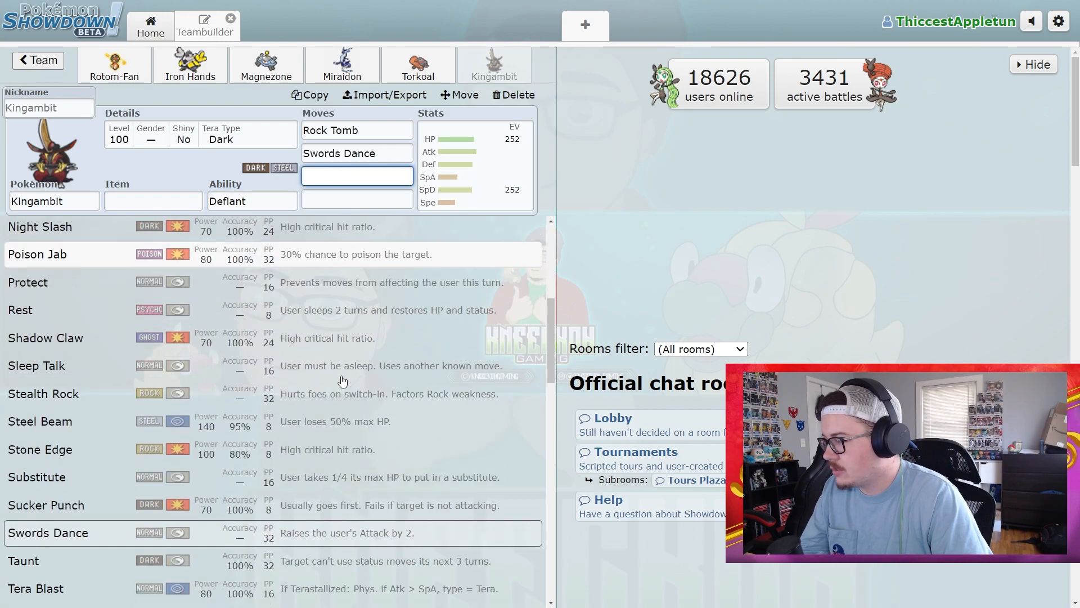
mouse_move(297, 426)
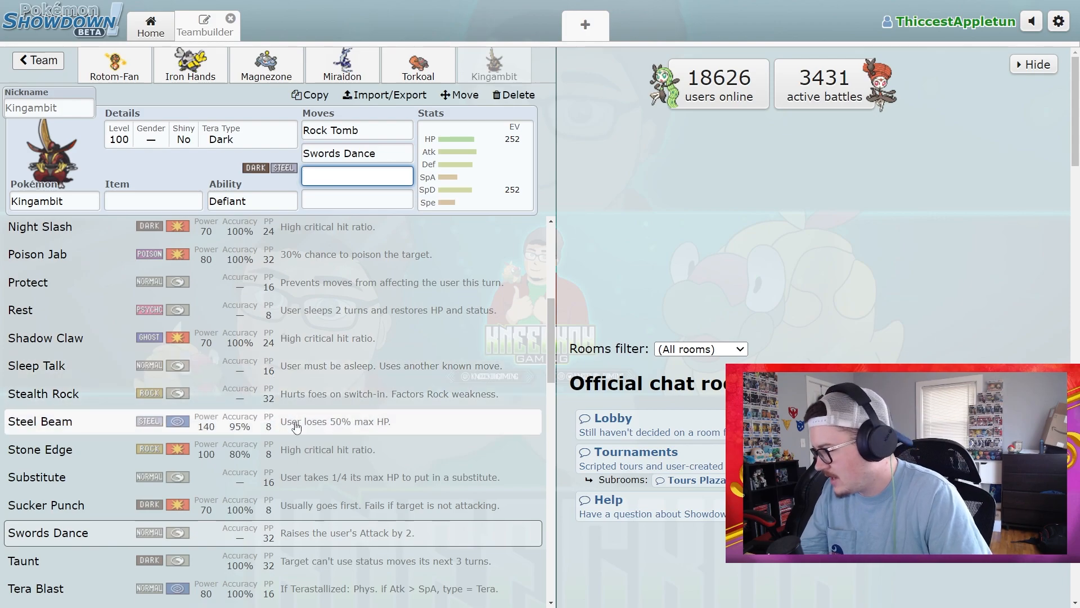
left_click(357, 176)
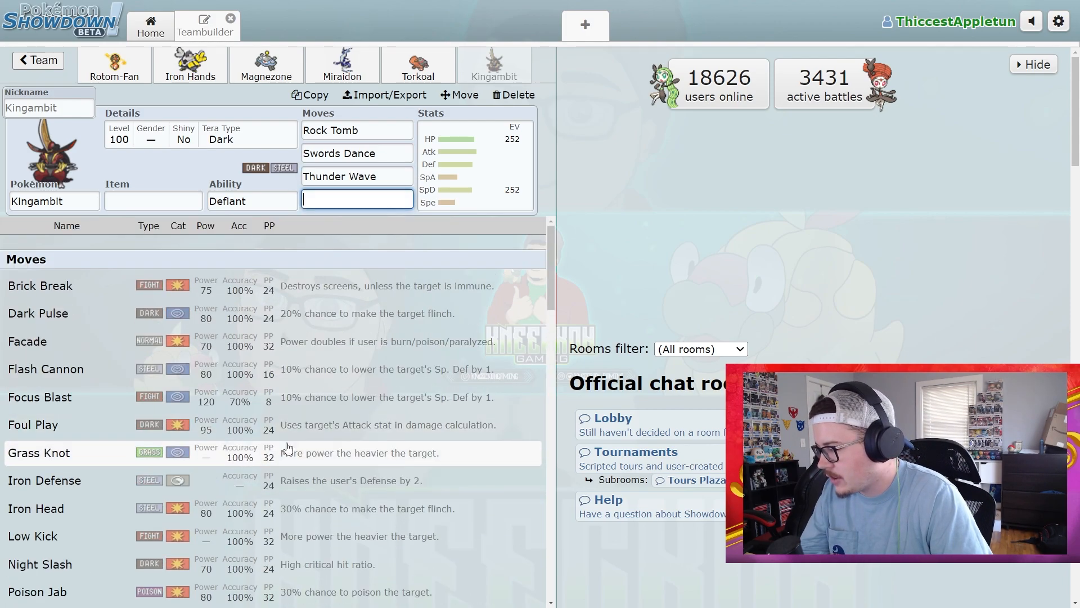
scroll("down", 3)
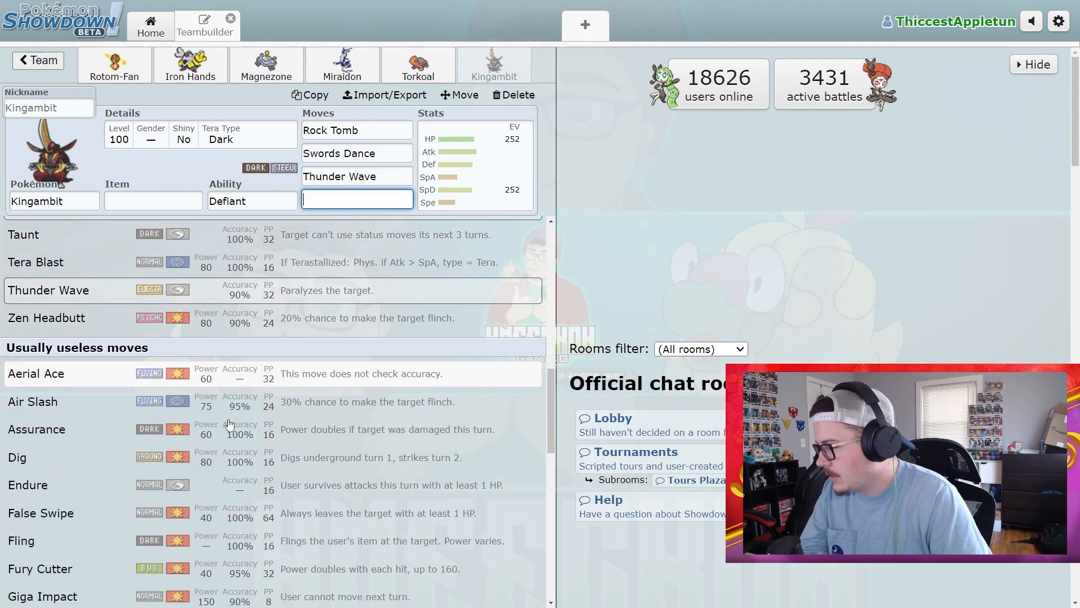
scroll("down", 3)
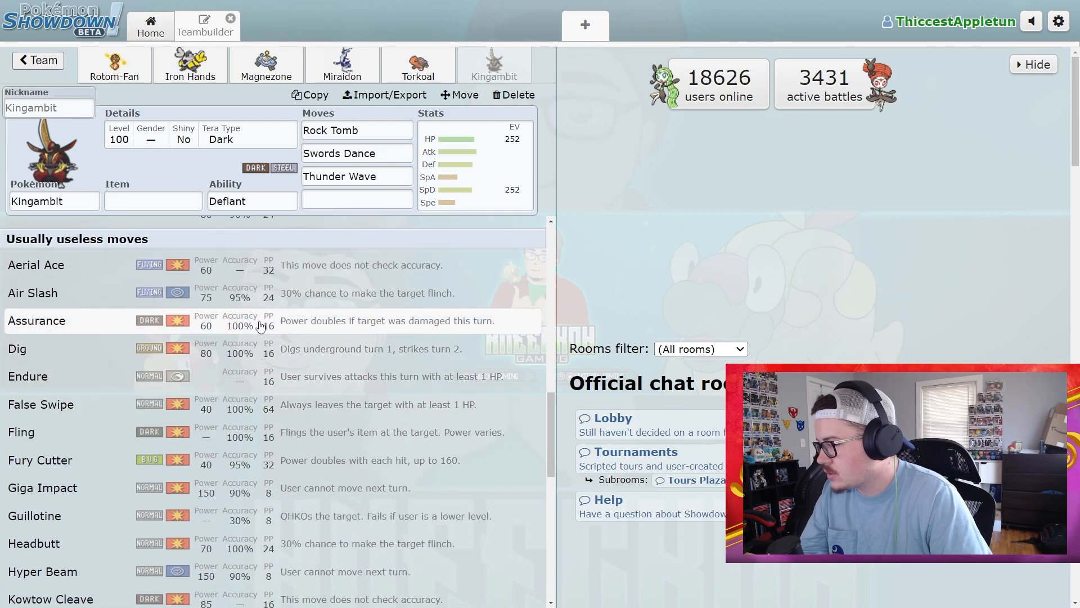
left_click(36, 320)
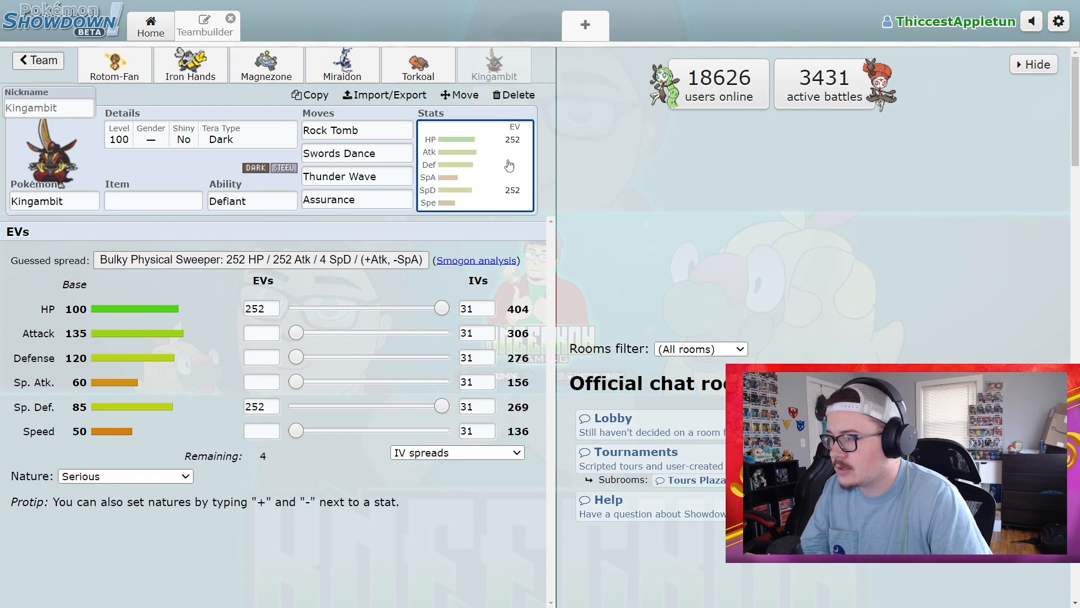
Step: Put Kingambit's last 4 EVs into Defense and choose an Adamant nature
left_click_drag(297, 357, 299, 357)
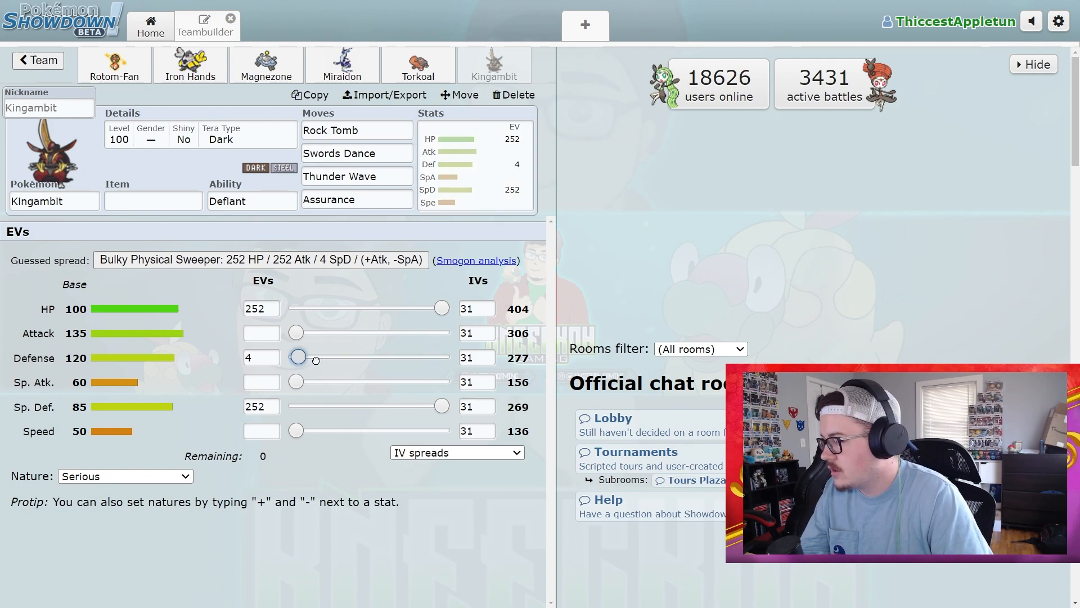
left_click(124, 476)
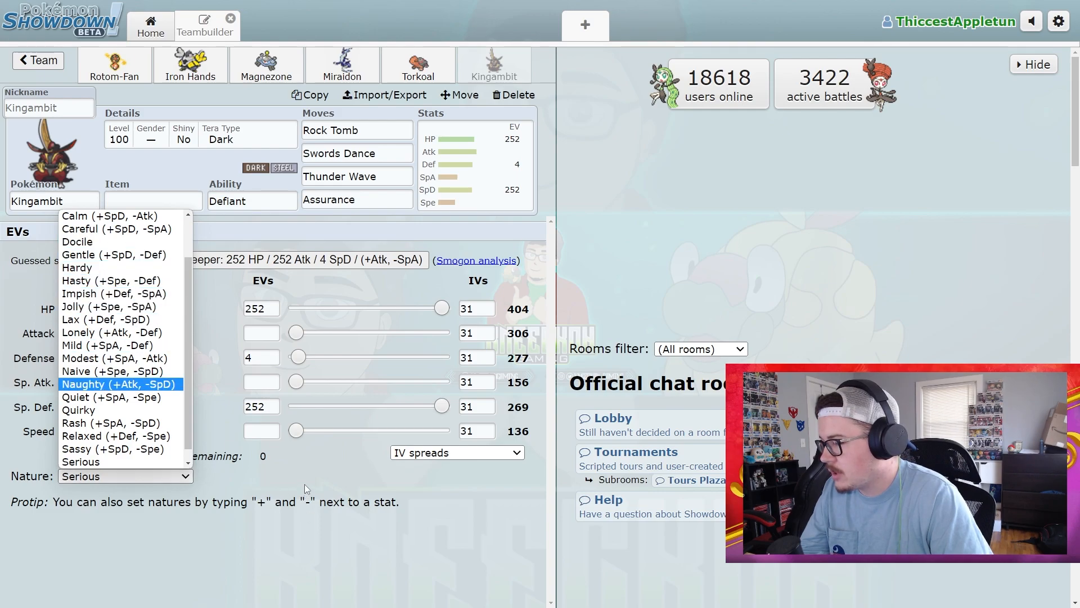
left_click(124, 476)
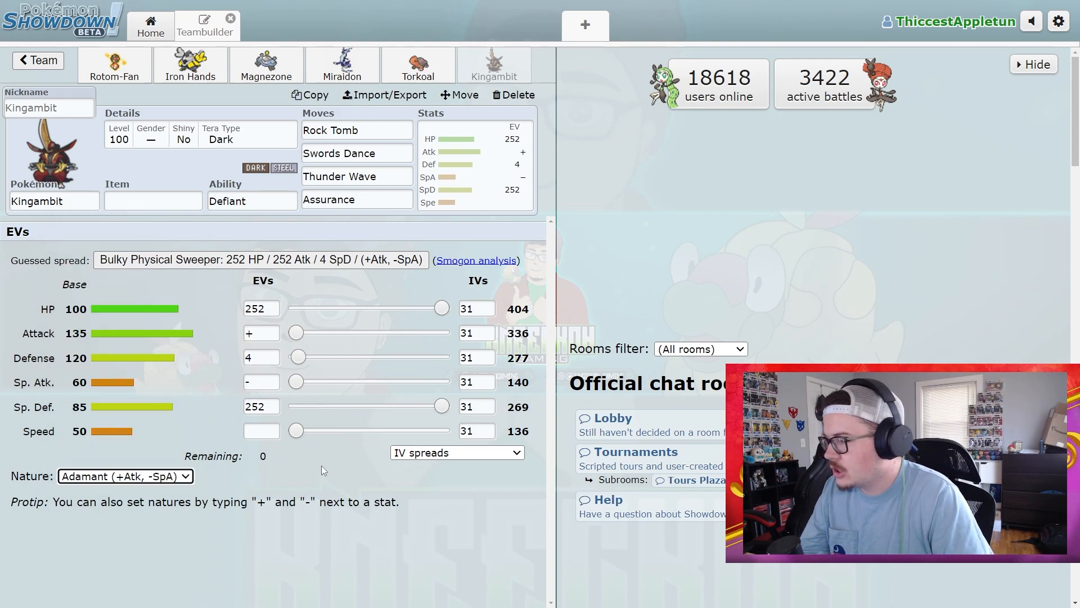